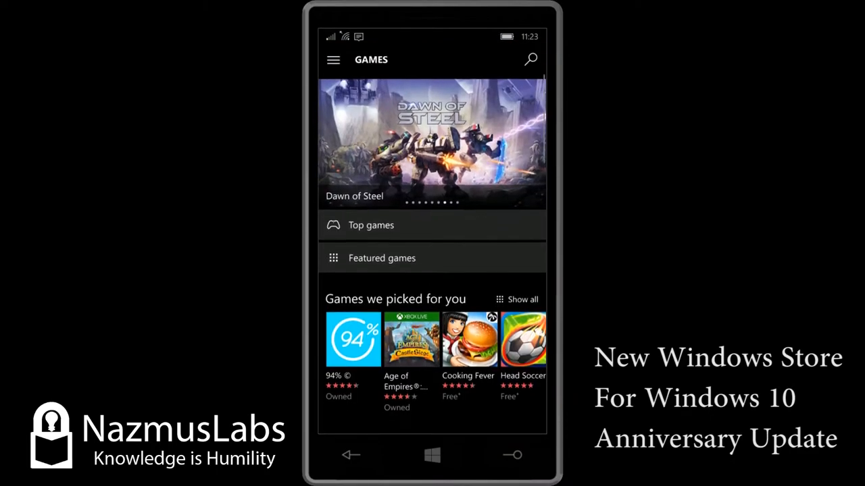
Close the Store card in task view, then scroll through the Start screen tiles.
click(332, 60)
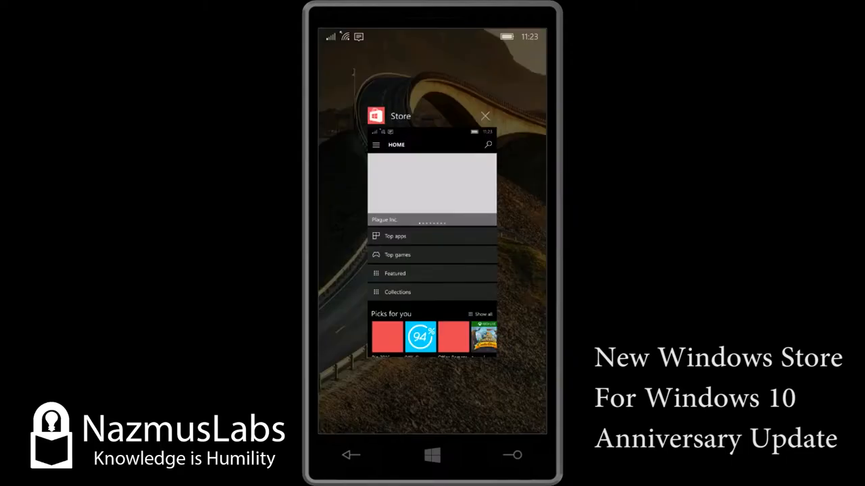
click(485, 116)
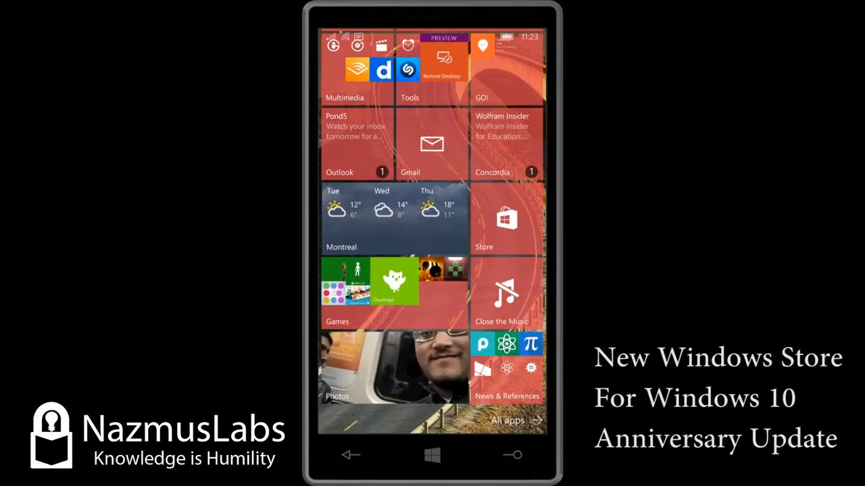
scroll(up, 3)
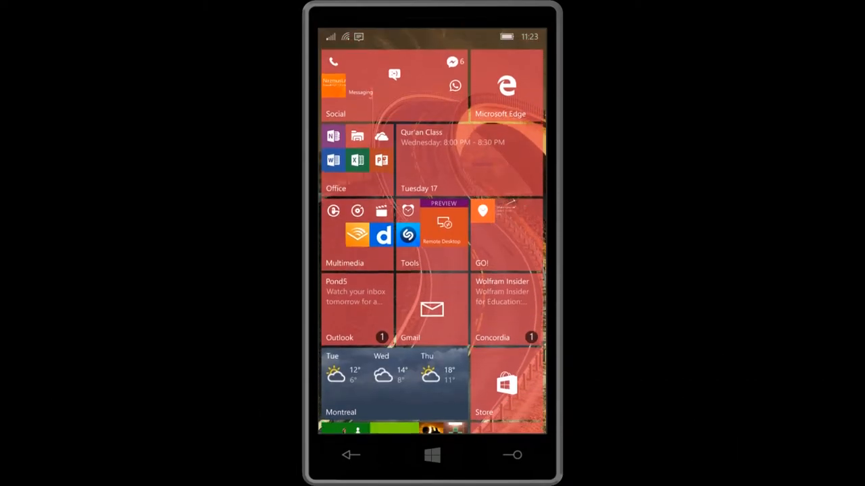
scroll(up, 3)
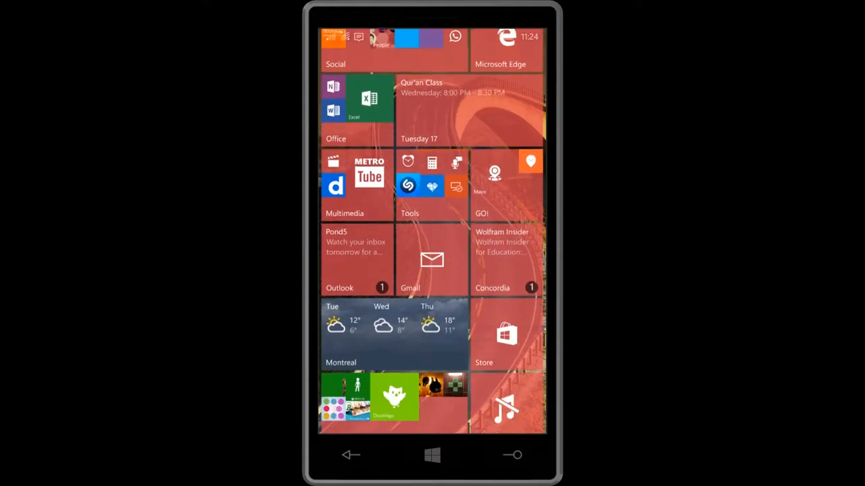
scroll(down, 3)
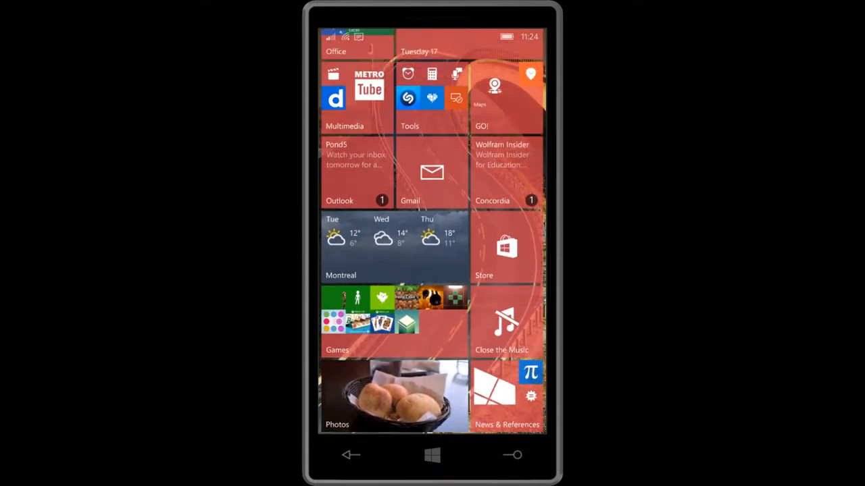
scroll(down, 3)
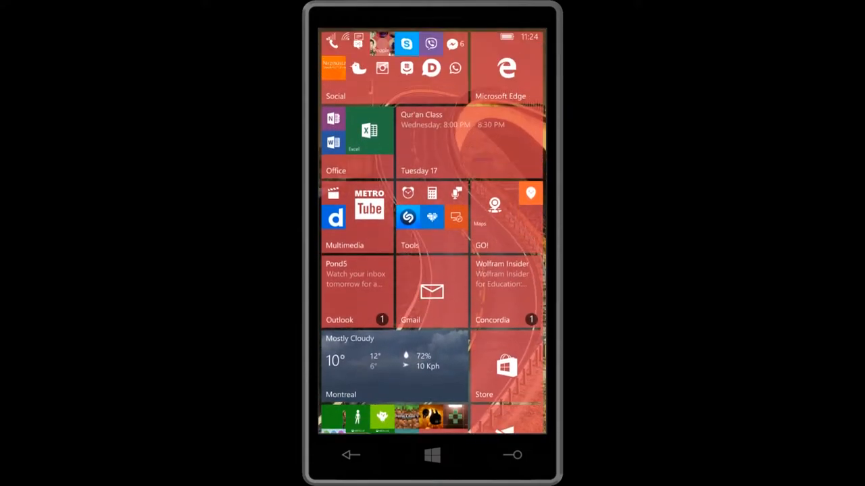
Launch the Store, swipe across the Home page, and scroll to The Reading Room collection.
click(506, 365)
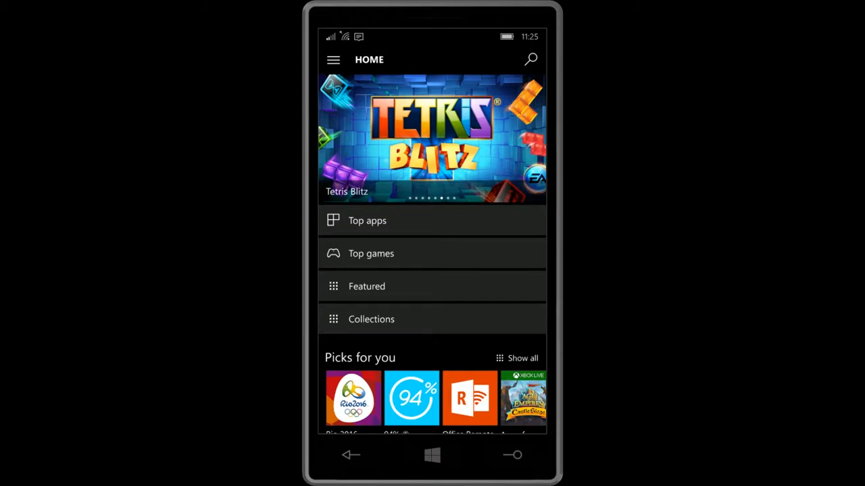
drag(473, 139, 338, 138)
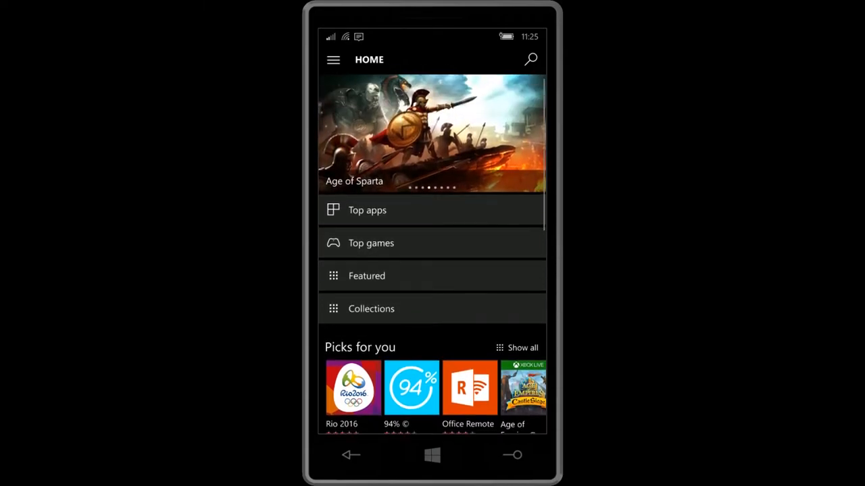
scroll(down, 3)
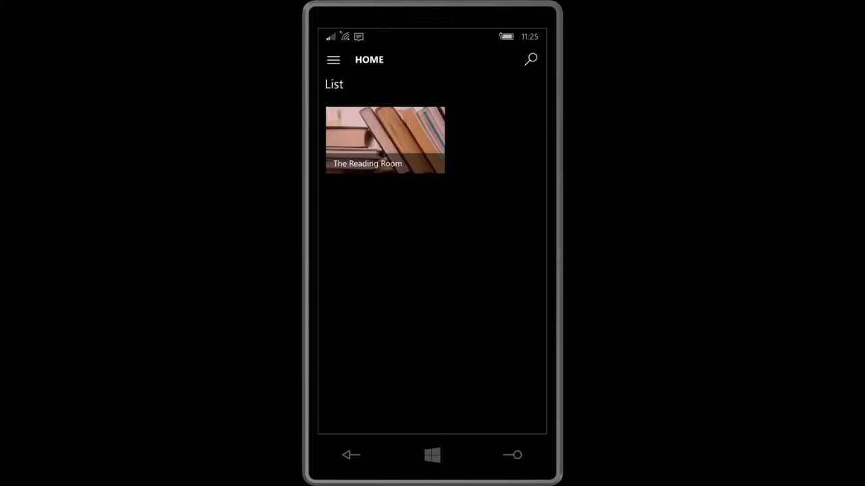
Scroll the collections to Wonderful World of Disney and reach DuckTales Remastered ($11.59).
scroll(up, 3)
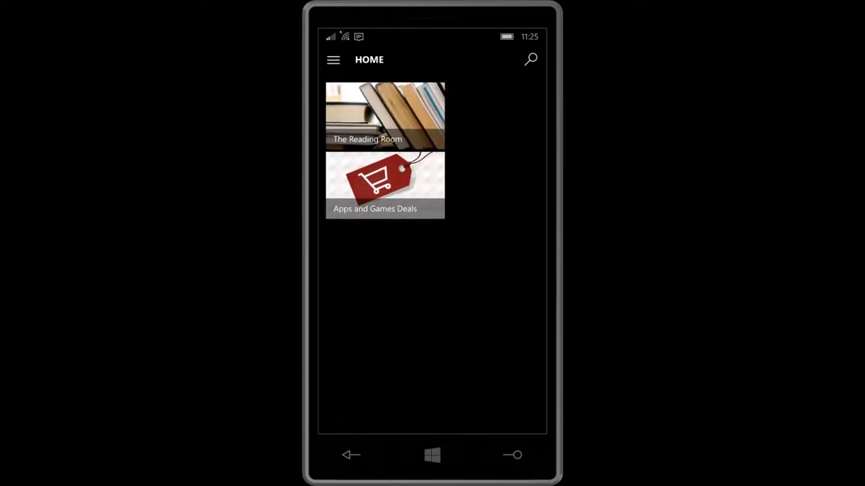
scroll(down, 3)
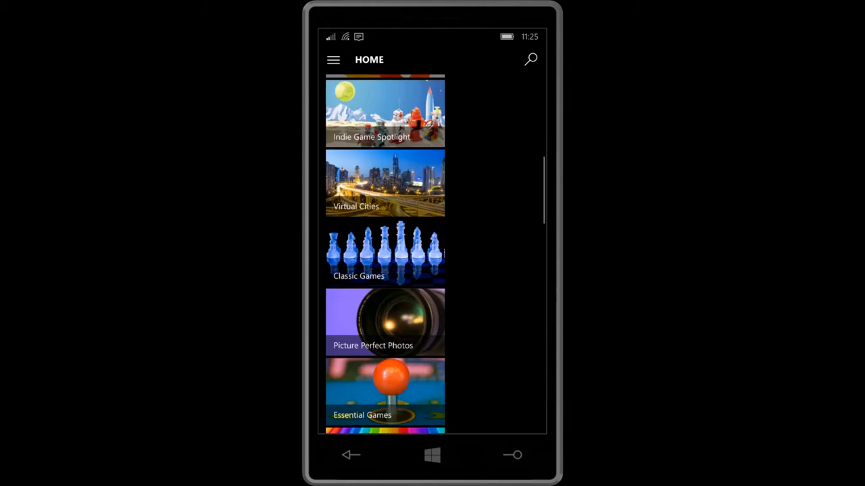
scroll(down, 3)
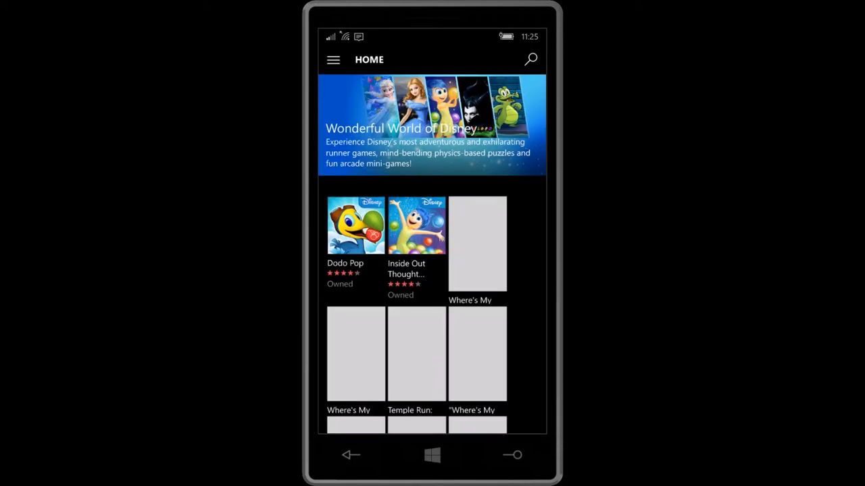
scroll(down, 3)
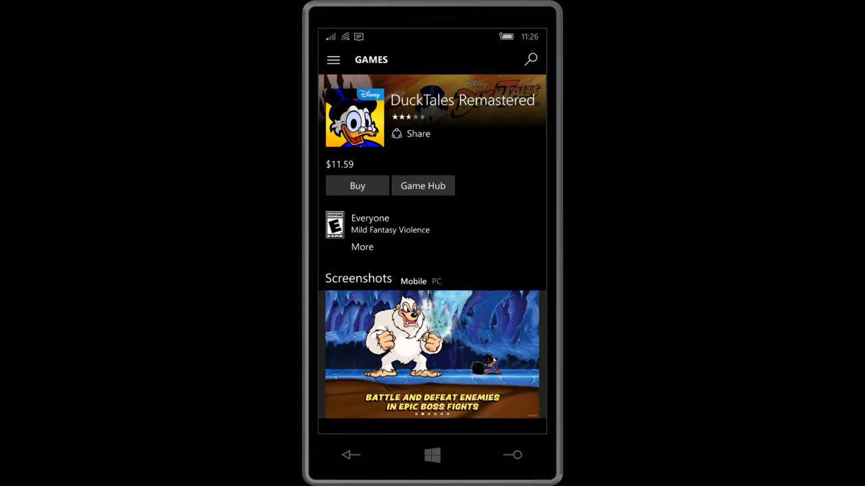
Scroll DuckTales Remastered's page to its description, then swipe to the next mobile screenshot.
scroll(down, 3)
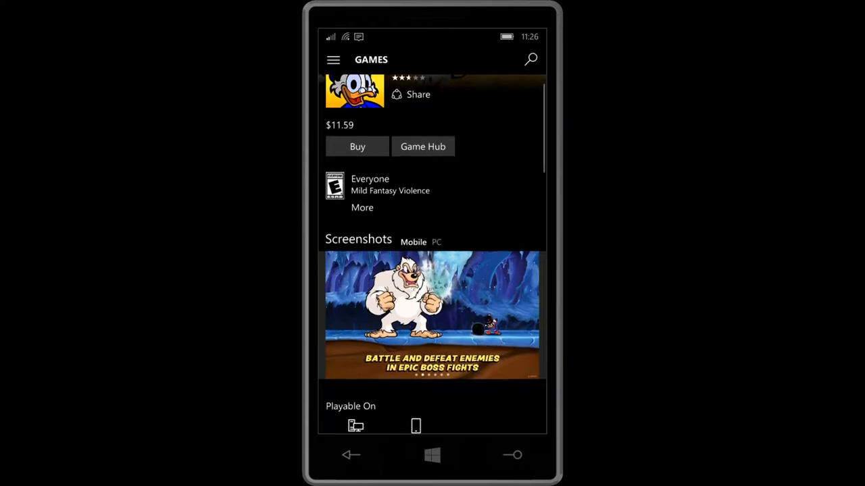
scroll(down, 3)
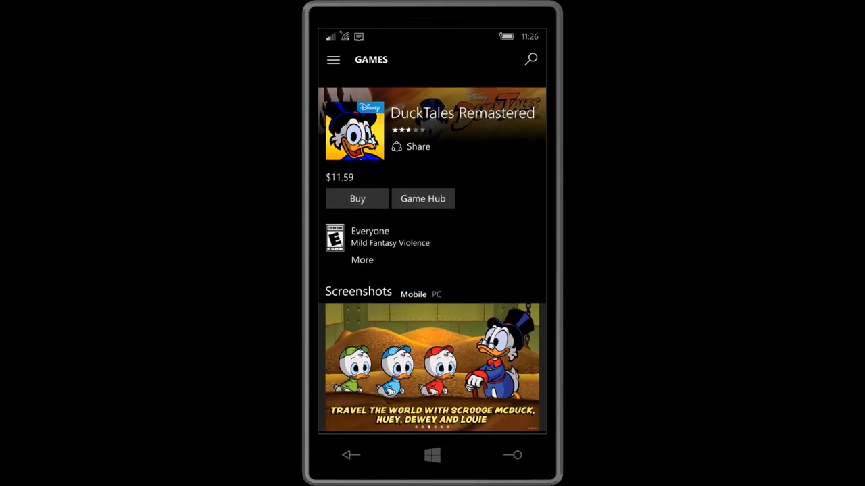
scroll(up, 3)
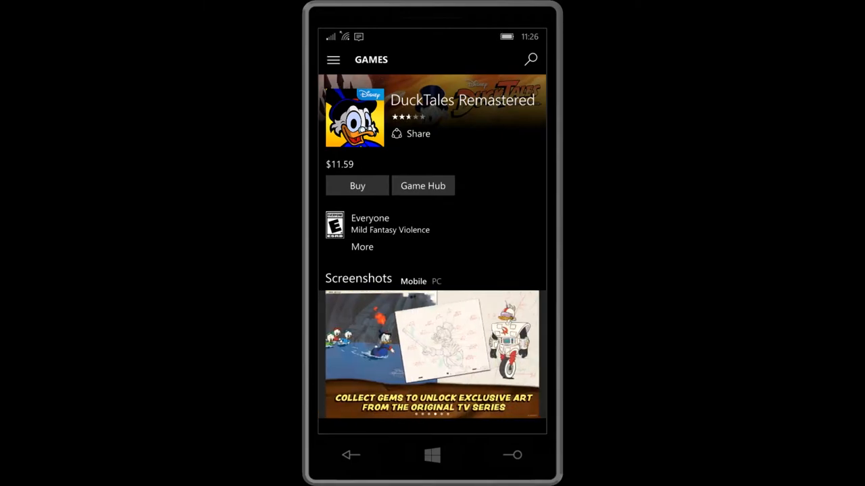
scroll(down, 3)
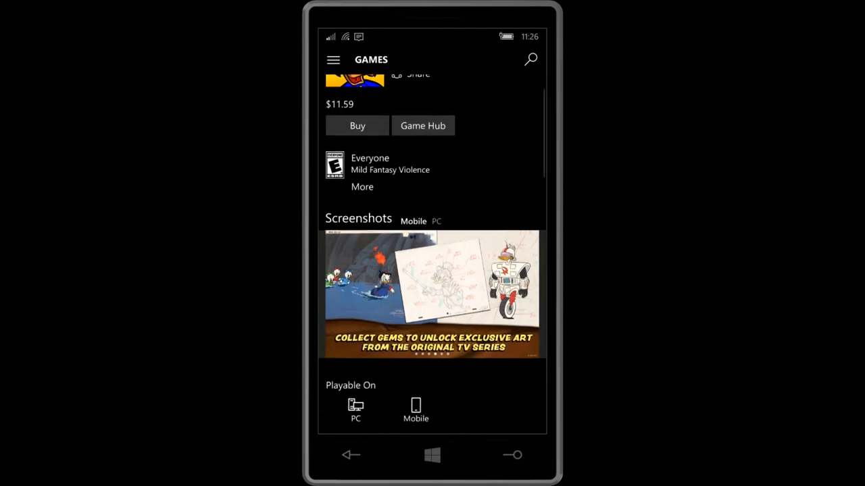
scroll(up, 3)
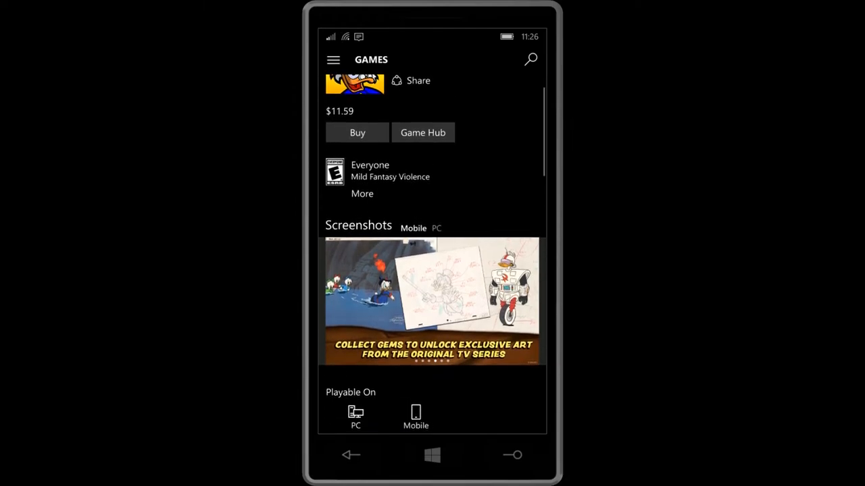
scroll(down, 3)
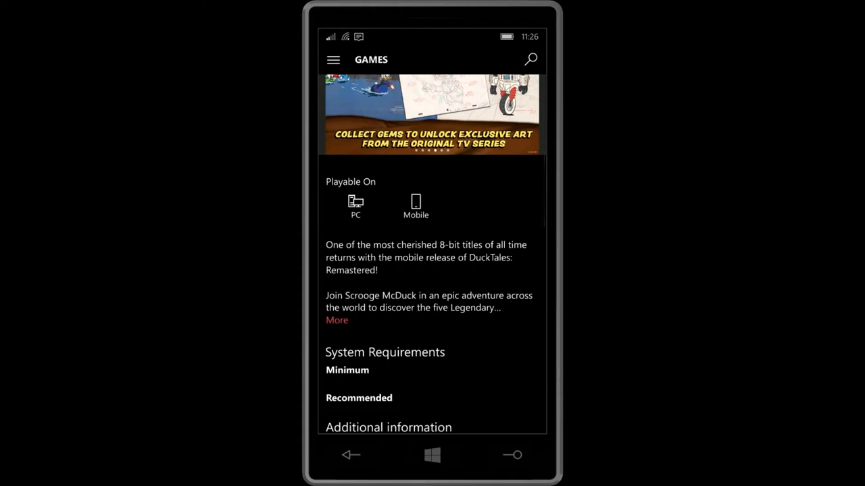
scroll(up, 3)
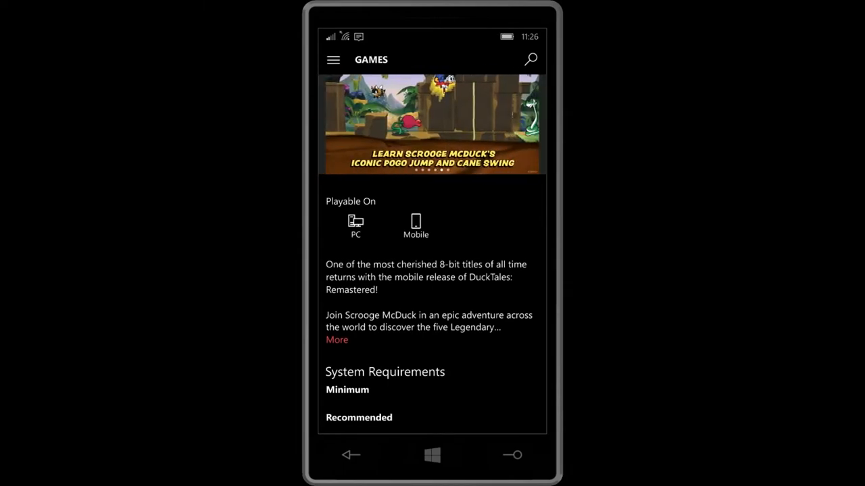
scroll(down, 3)
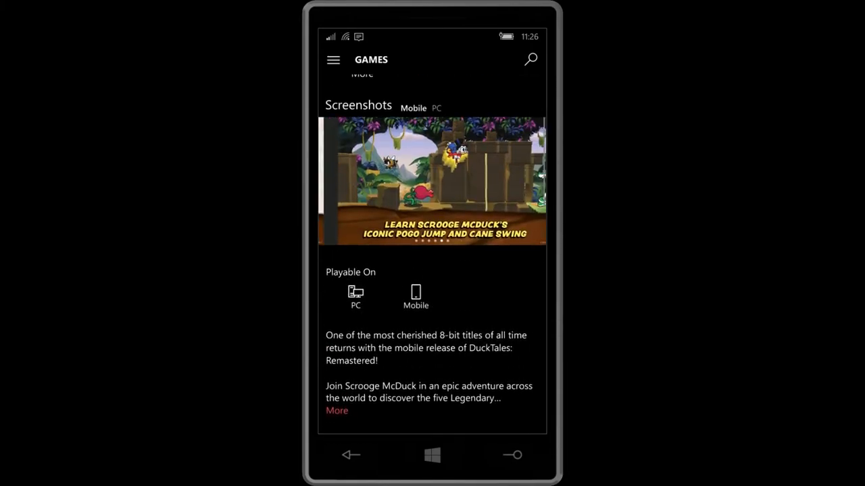
scroll(up, 3)
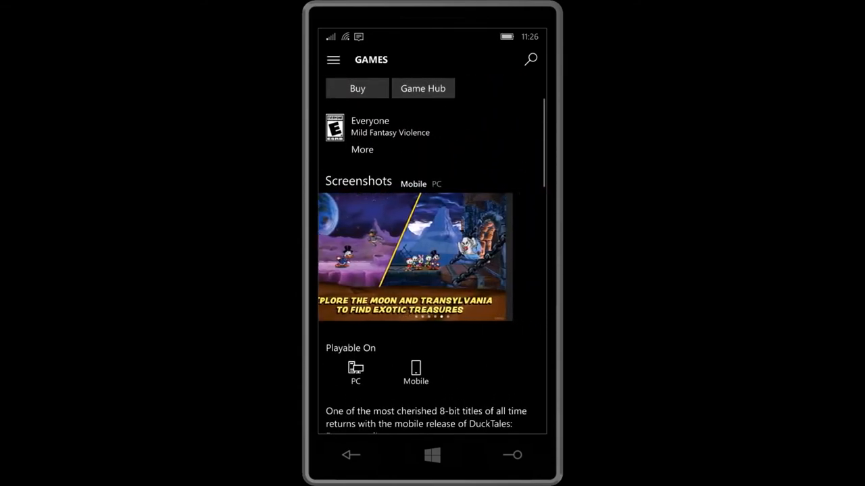
drag(472, 257, 338, 257)
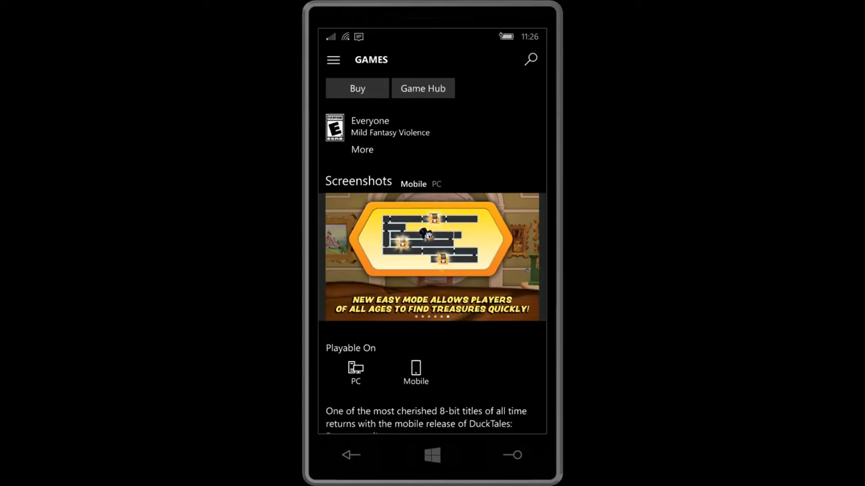
Switch to PC screenshots and scroll past system requirements to the empty ratings section.
click(436, 184)
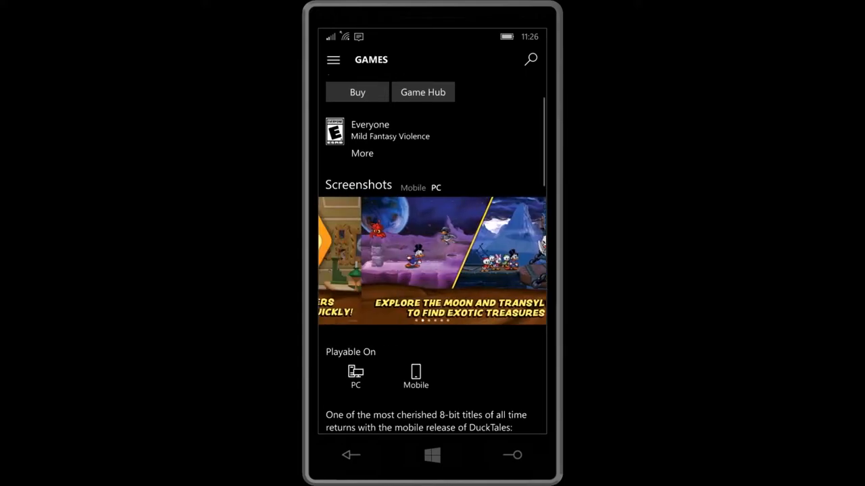
scroll(down, 3)
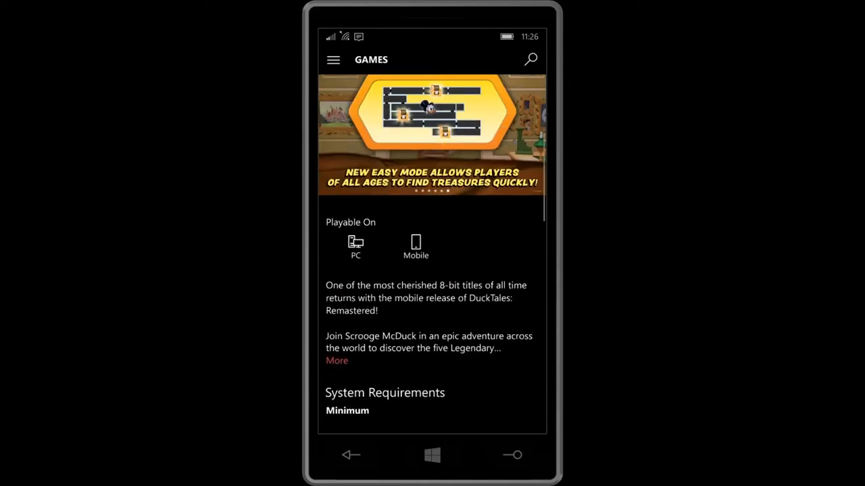
scroll(down, 3)
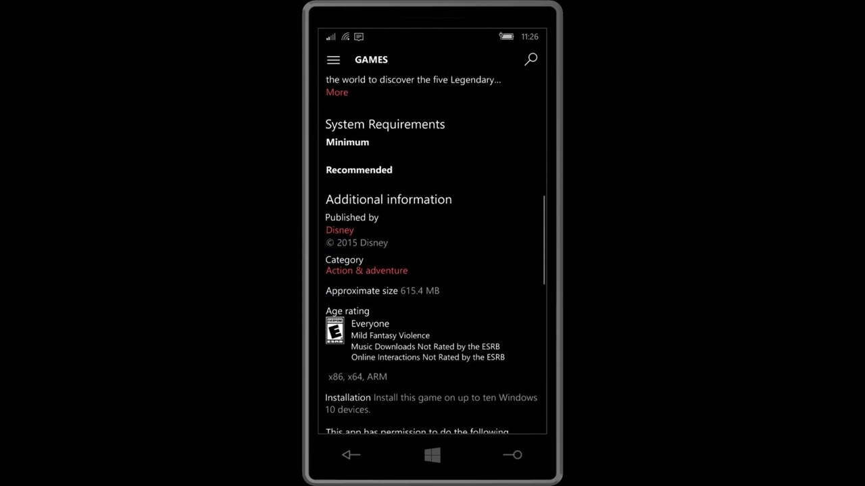
scroll(down, 3)
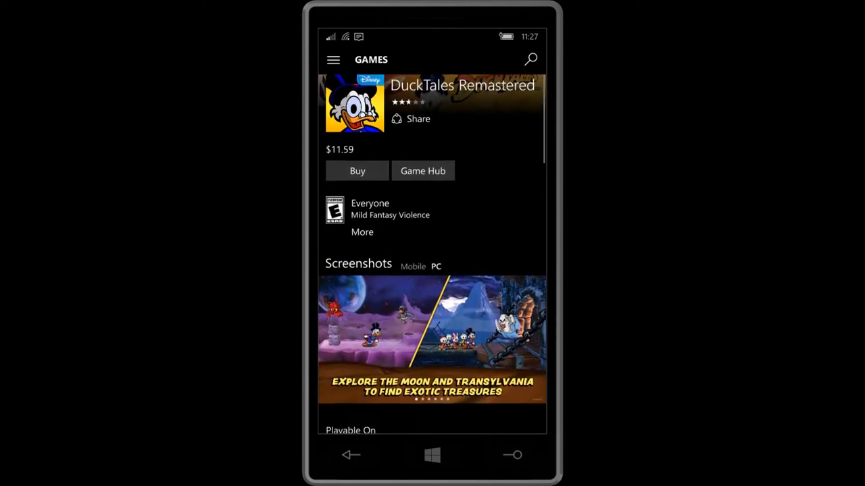
scroll(down, 3)
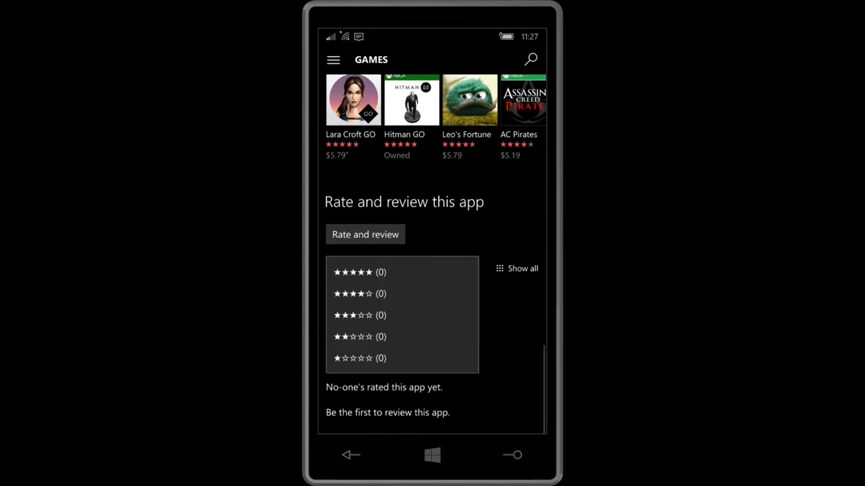
Reveal the review filters, then tap Game Hub to get the Xbox app chooser.
click(517, 268)
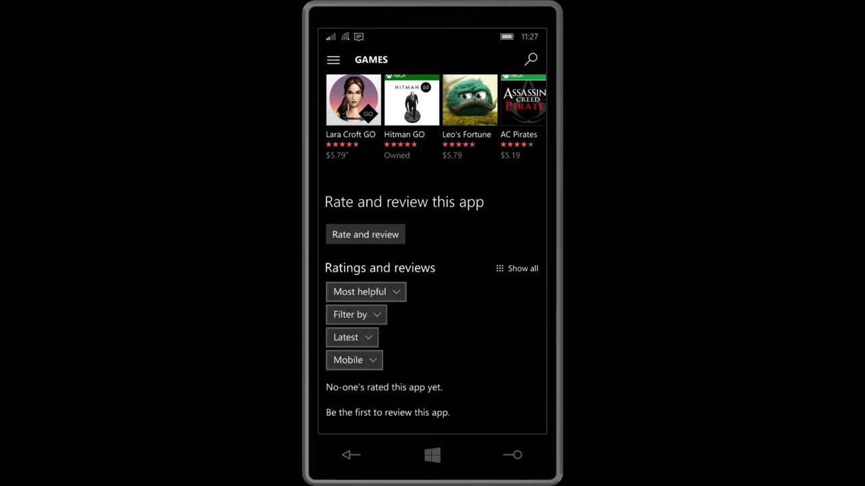
click(366, 291)
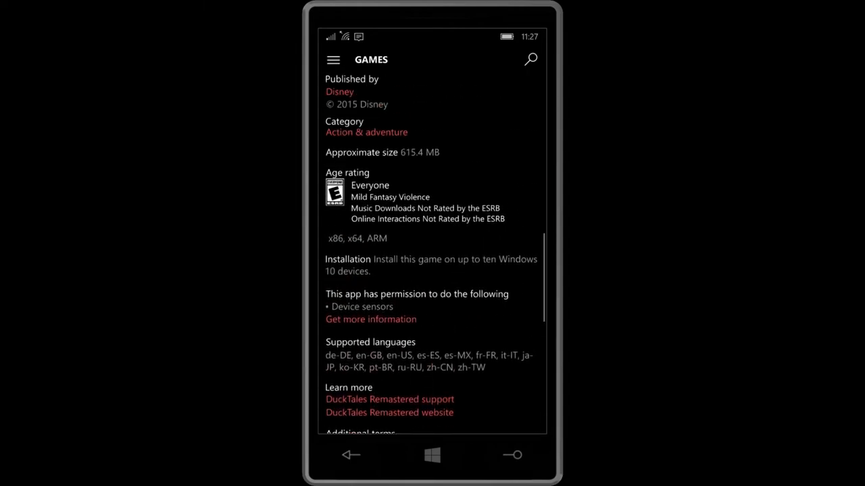
scroll(up, 3)
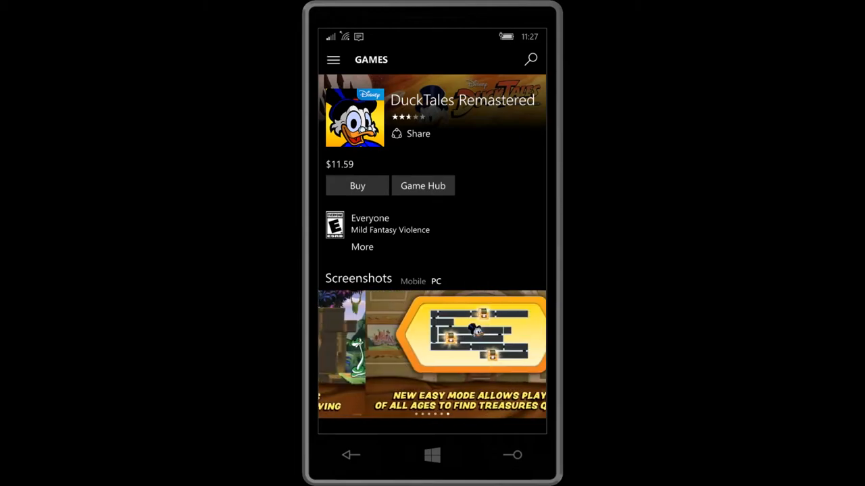
click(422, 185)
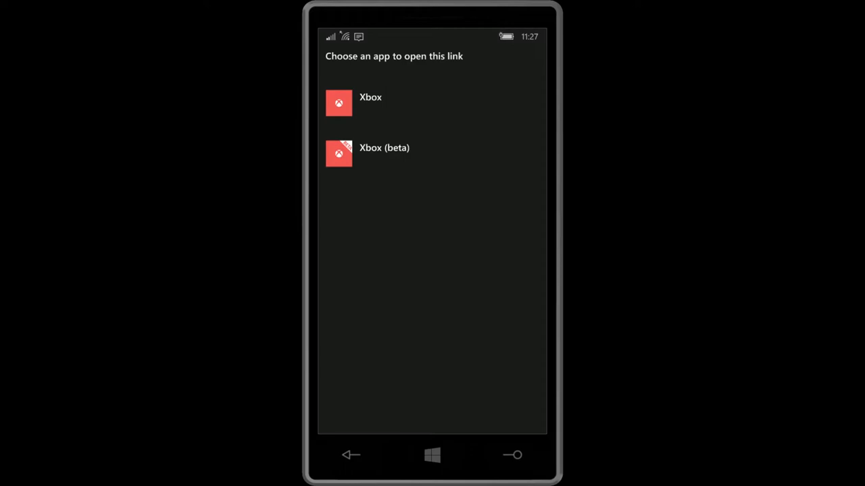
Choose Xbox (beta) to open the DuckTales Remastered game hub.
click(432, 153)
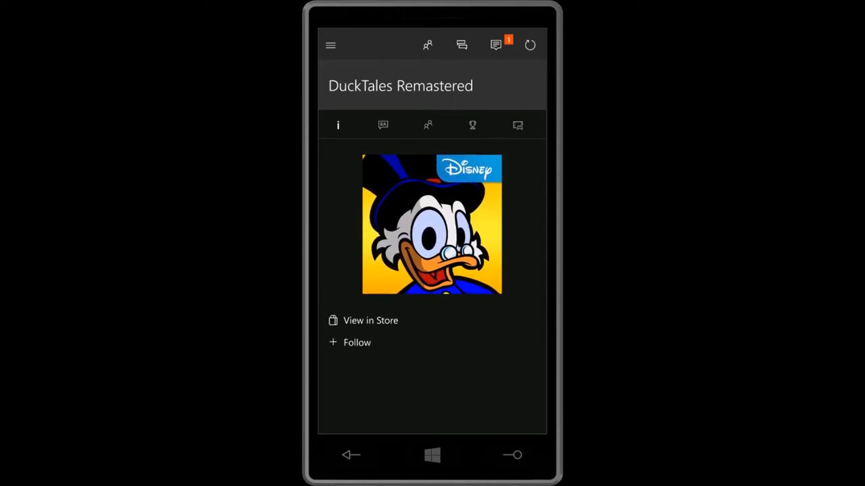
Follow DuckTales Remastered, then view its activity feed and captures tabs.
click(356, 342)
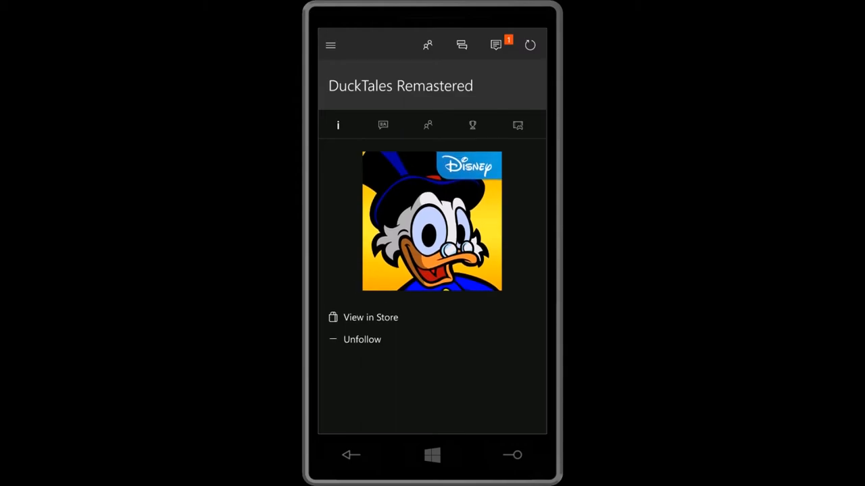
click(383, 125)
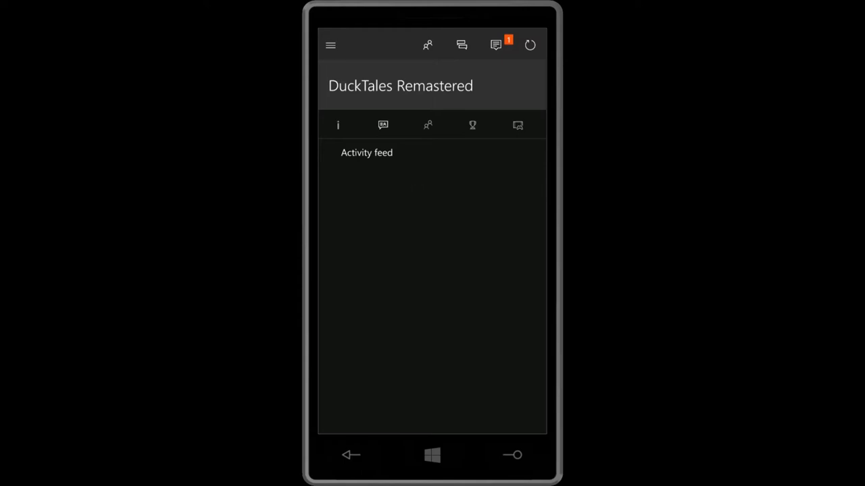
click(472, 125)
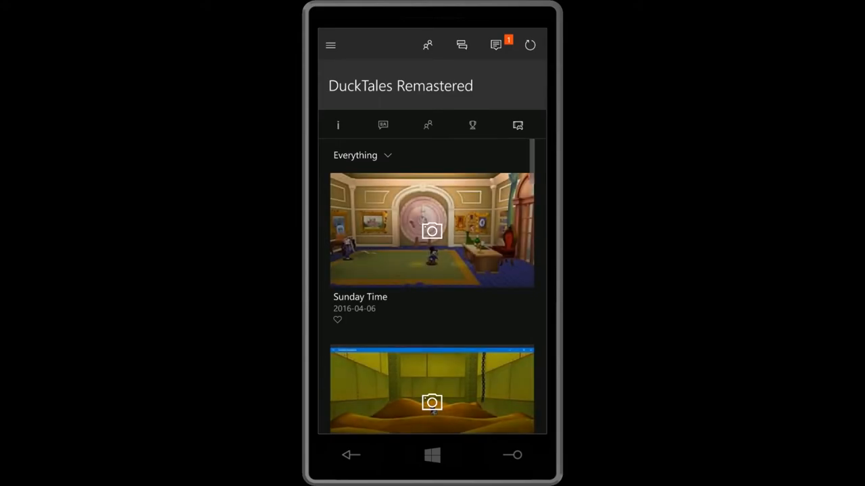
Scroll through DuckTales Remastered's community screenshots and game clips.
scroll(up, 3)
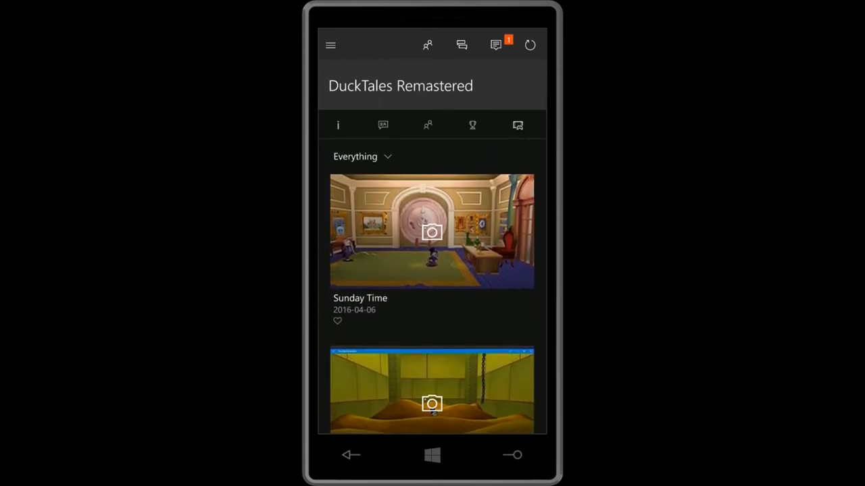
scroll(down, 3)
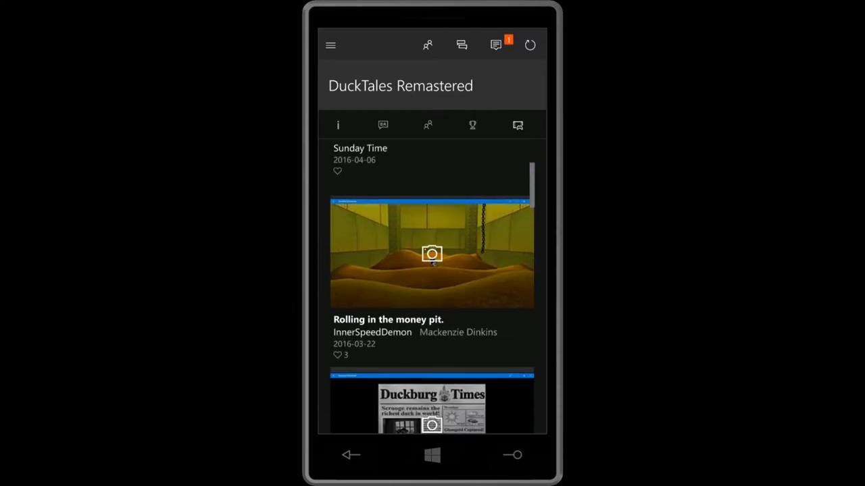
scroll(down, 3)
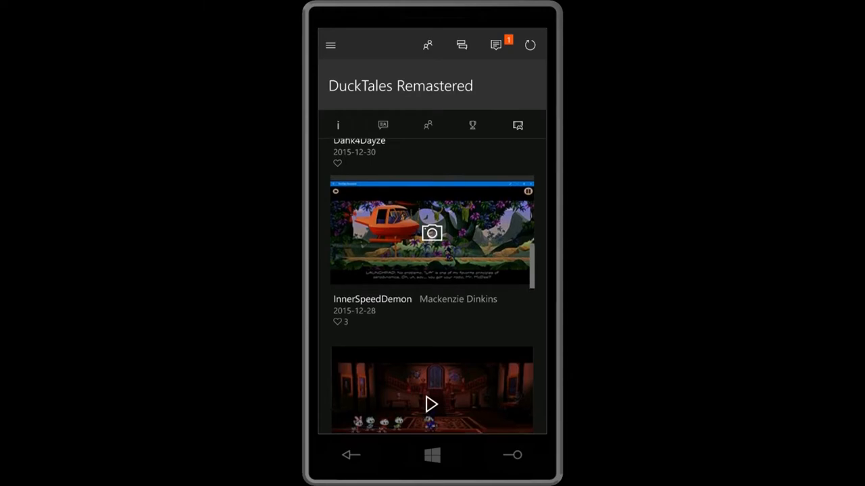
scroll(down, 3)
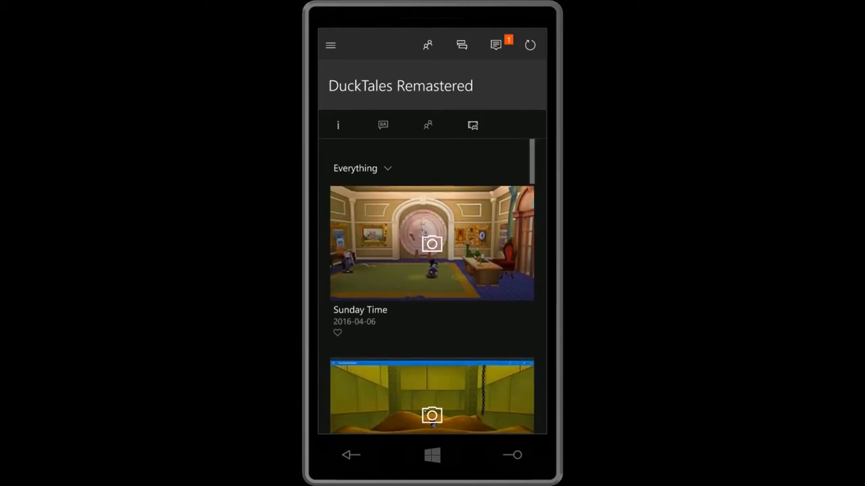
scroll(up, 3)
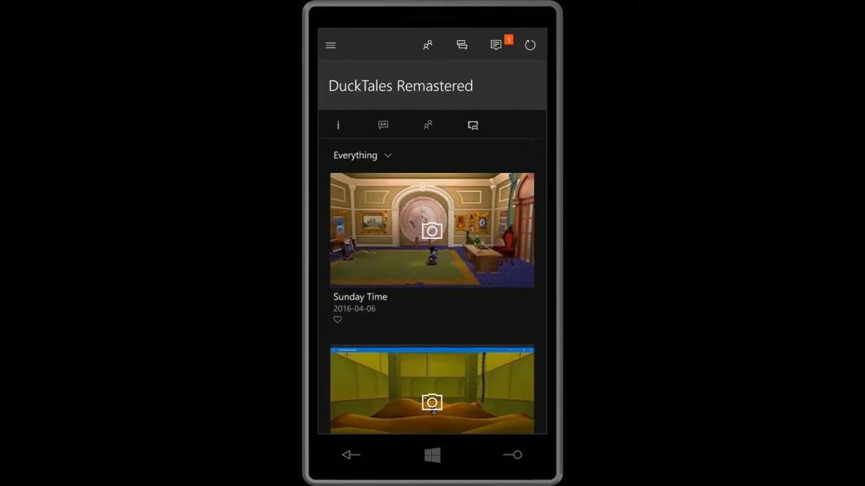
scroll(down, 3)
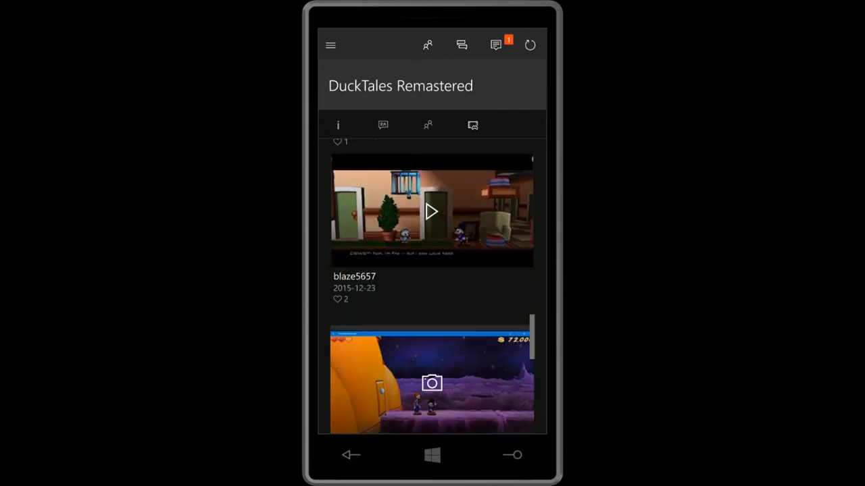
scroll(down, 3)
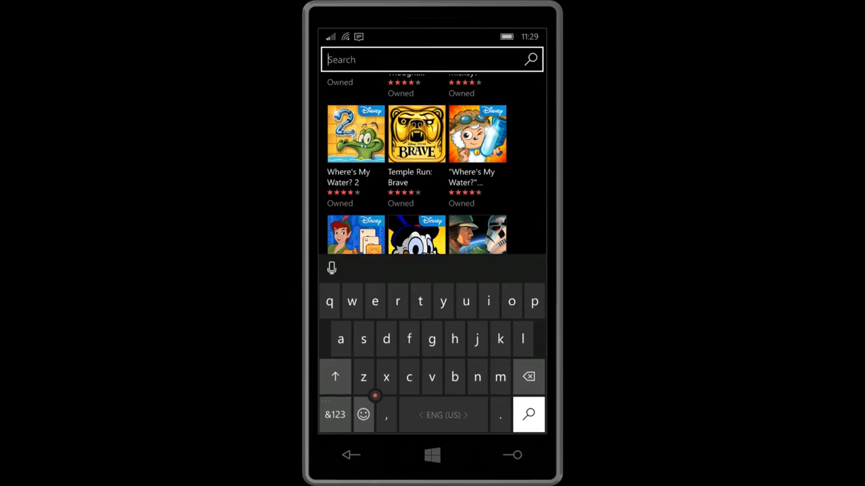
Search the Store for 'gro' and open the Grover Pro listing.
text(gro)
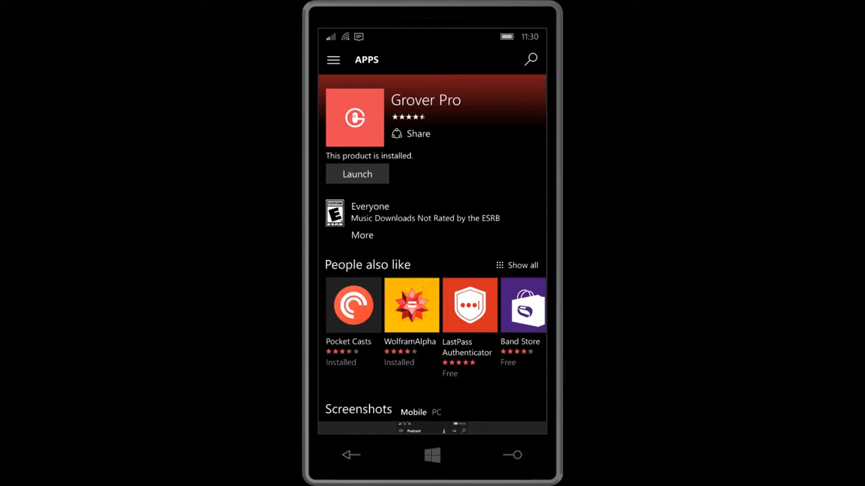
Scroll through Grover Pro's Screenshots, Playable On and Features sections.
scroll(up, 3)
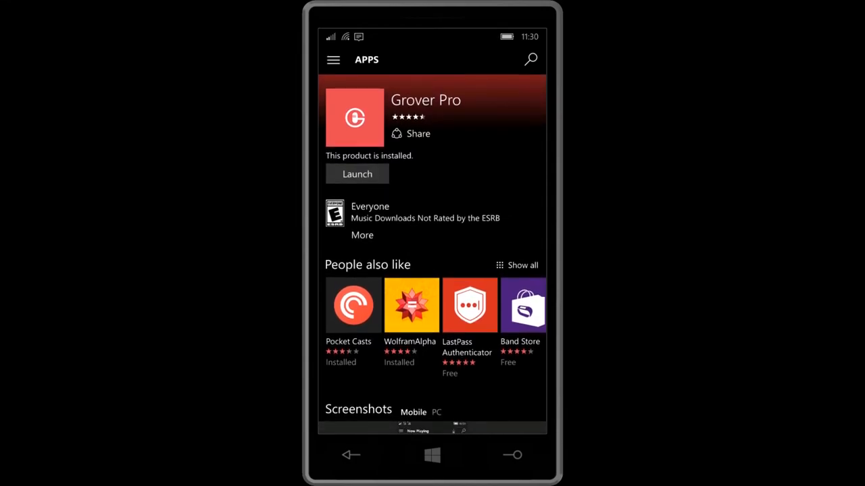
scroll(down, 3)
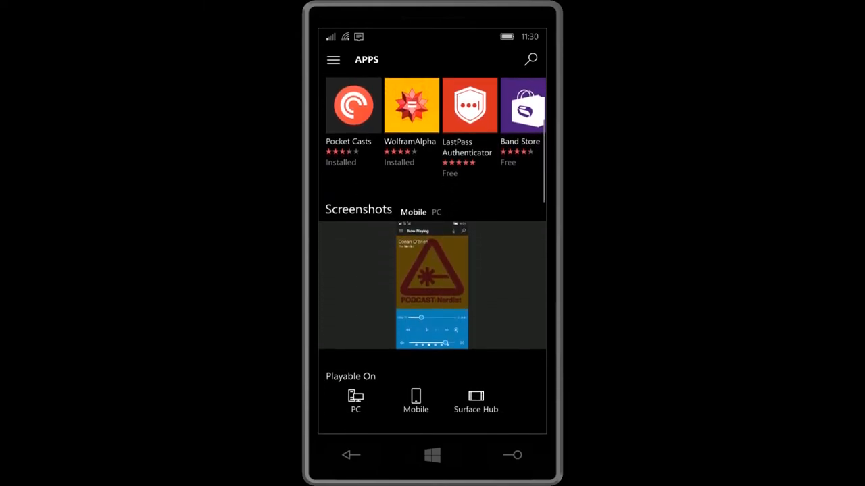
scroll(up, 3)
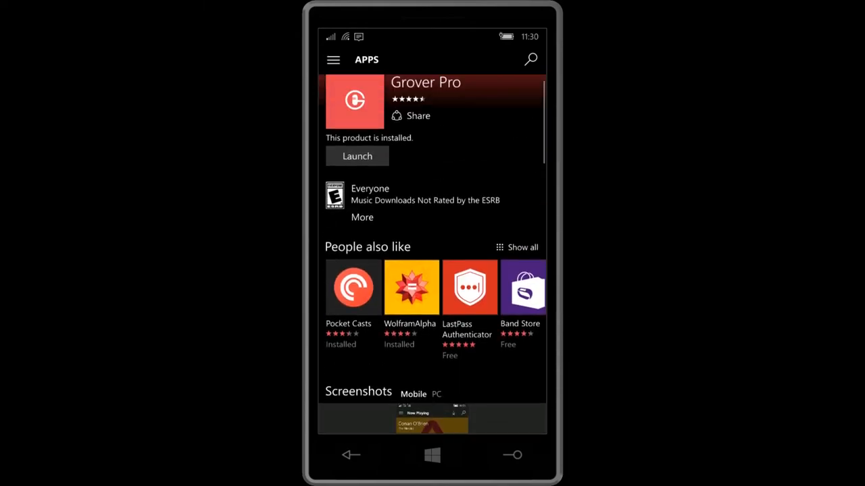
scroll(down, 3)
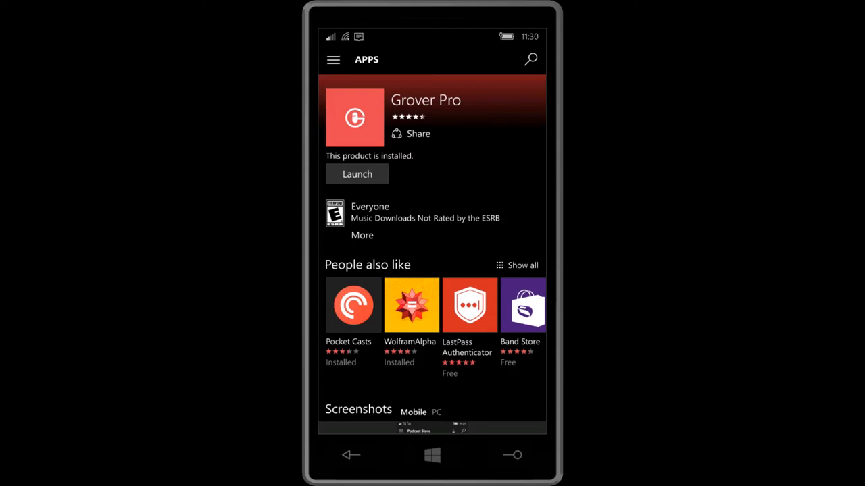
scroll(up, 3)
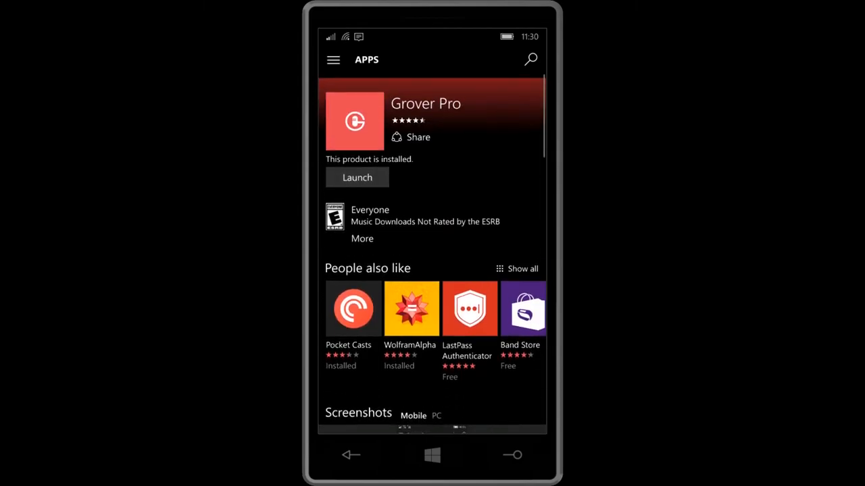
scroll(down, 3)
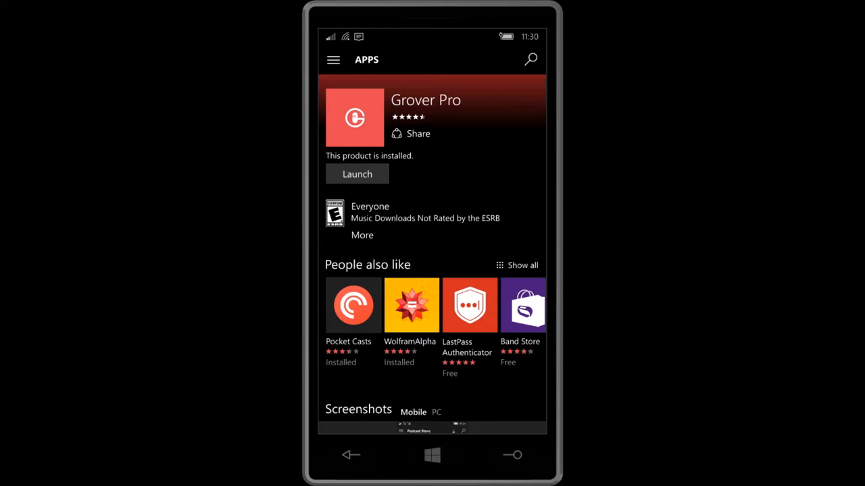
scroll(down, 3)
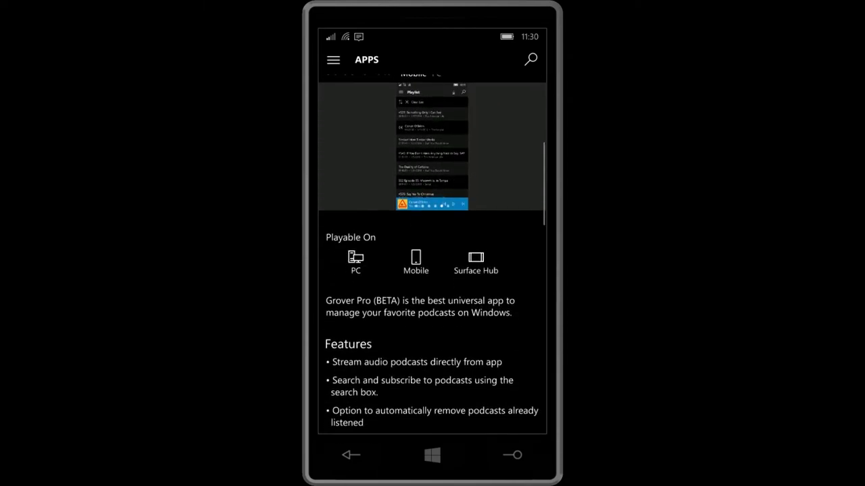
scroll(down, 3)
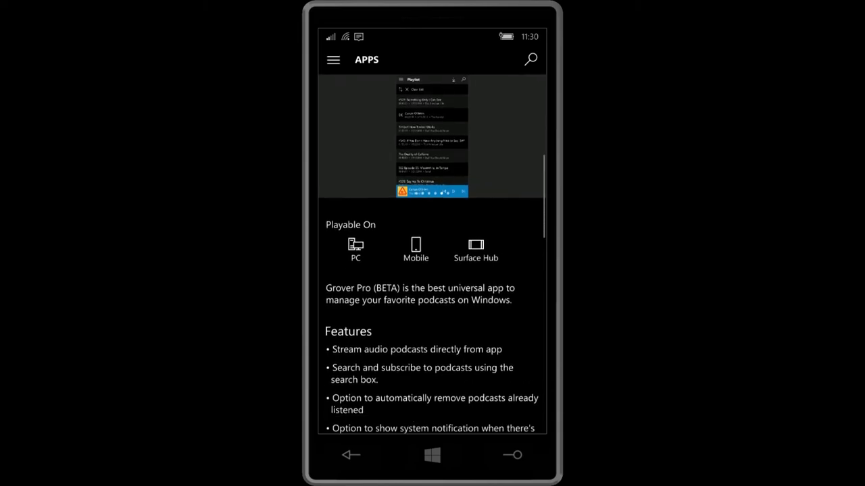
Scroll back to the top of the listing and rotate it to landscape.
scroll(up, 3)
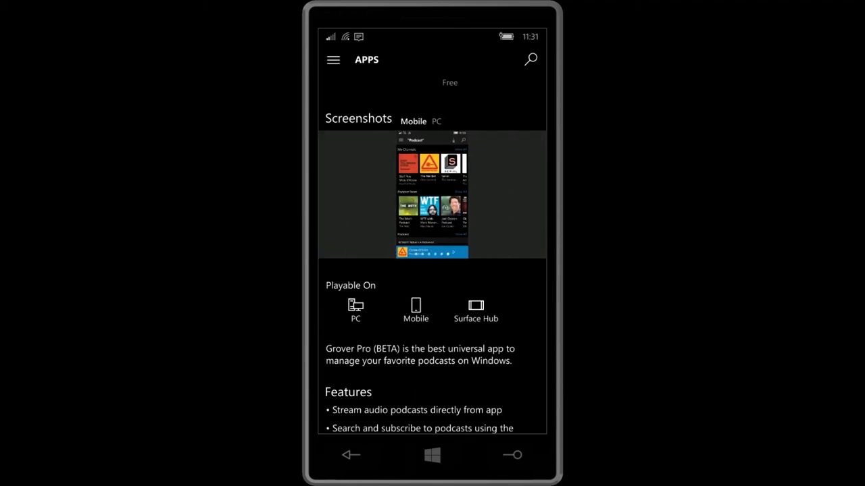
scroll(up, 3)
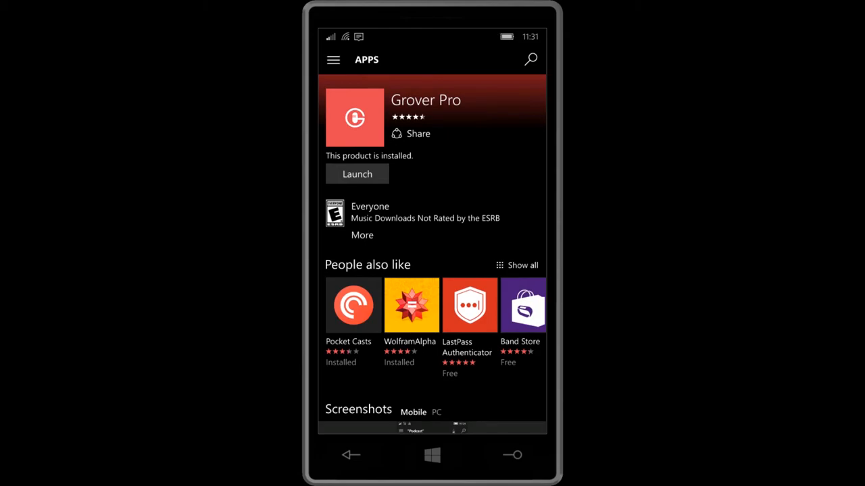
click(333, 60)
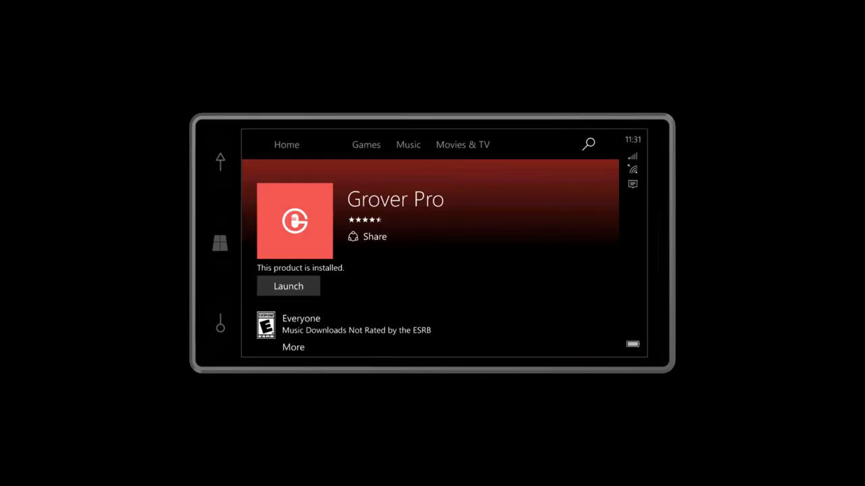
Switch to the Movies & TV section and browse its listings.
click(325, 144)
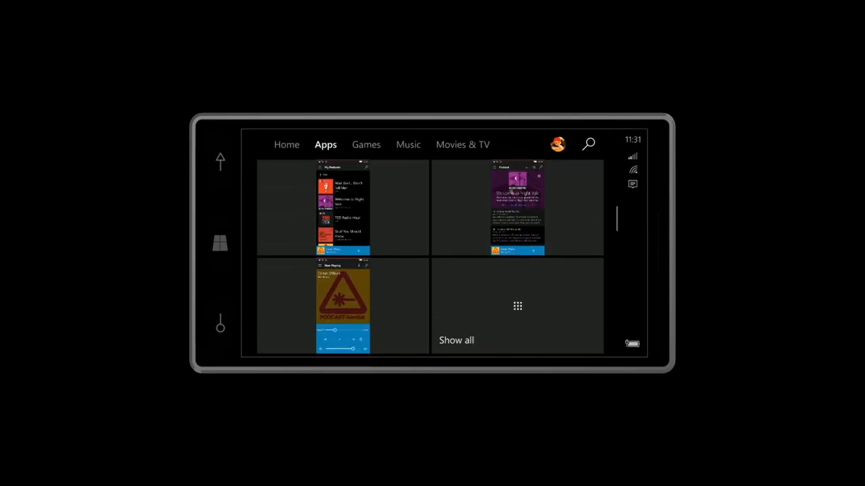
click(462, 144)
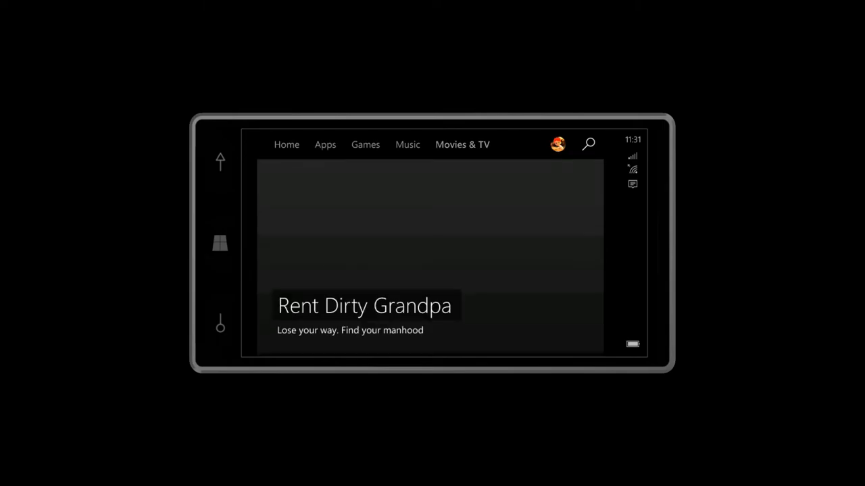
scroll(down, 3)
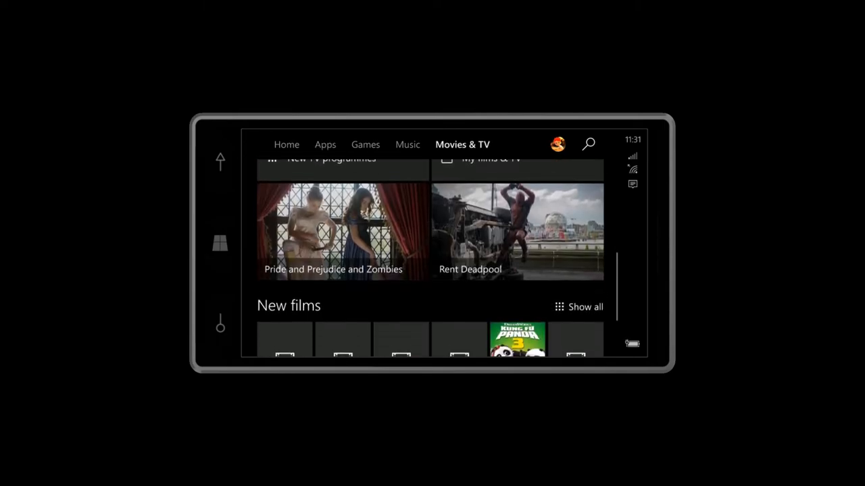
scroll(down, 3)
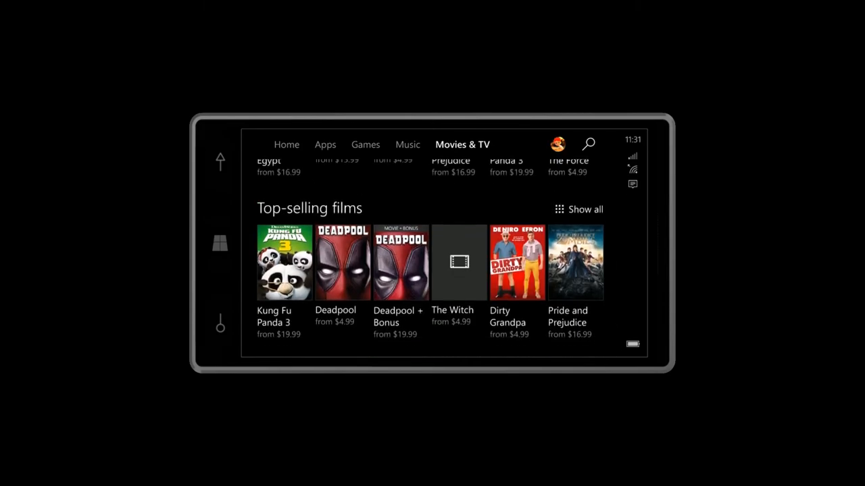
scroll(up, 3)
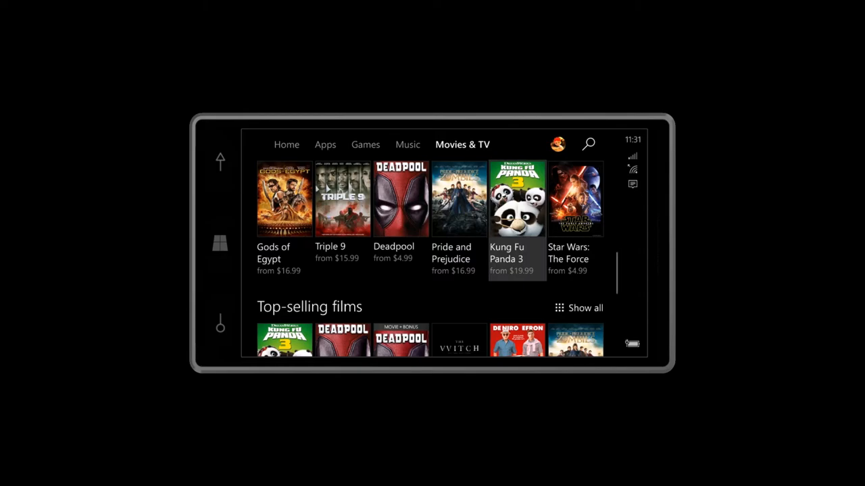
Look over the Kung Fu Panda 3 film page, then return to Home.
click(516, 199)
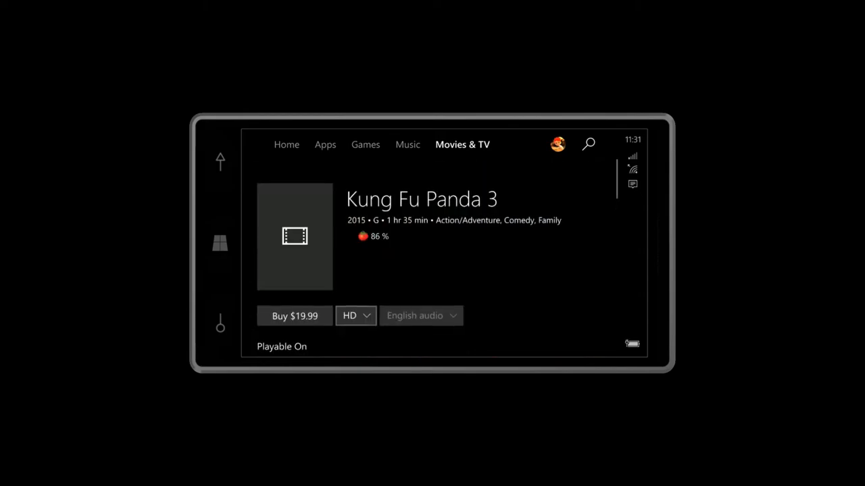
scroll(down, 3)
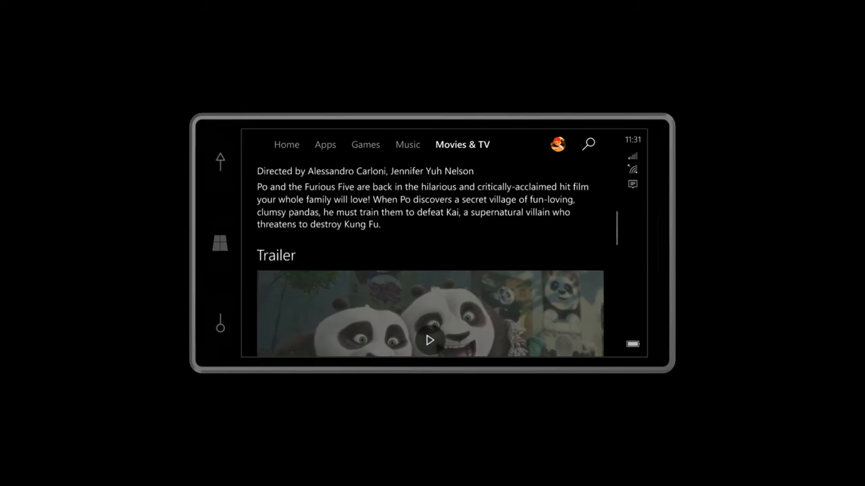
scroll(up, 3)
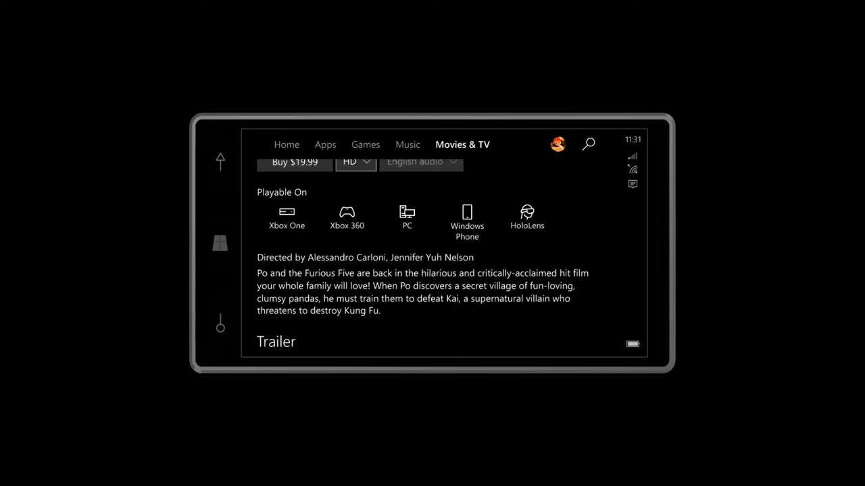
scroll(up, 3)
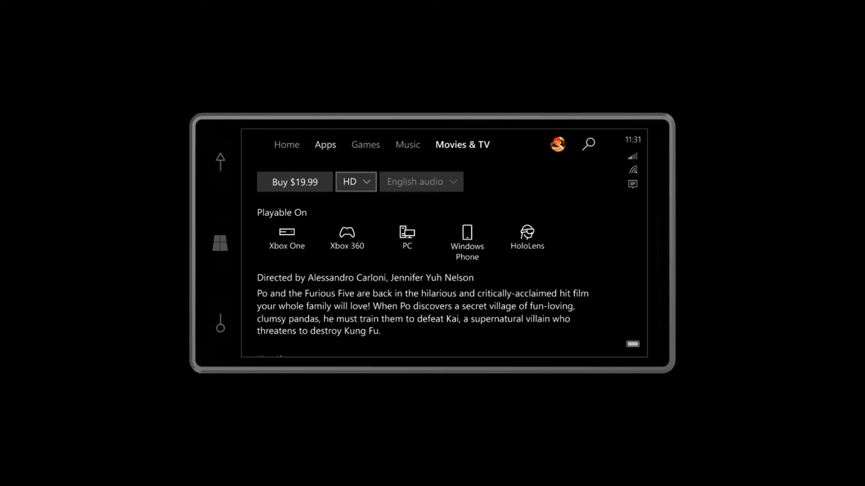
click(325, 144)
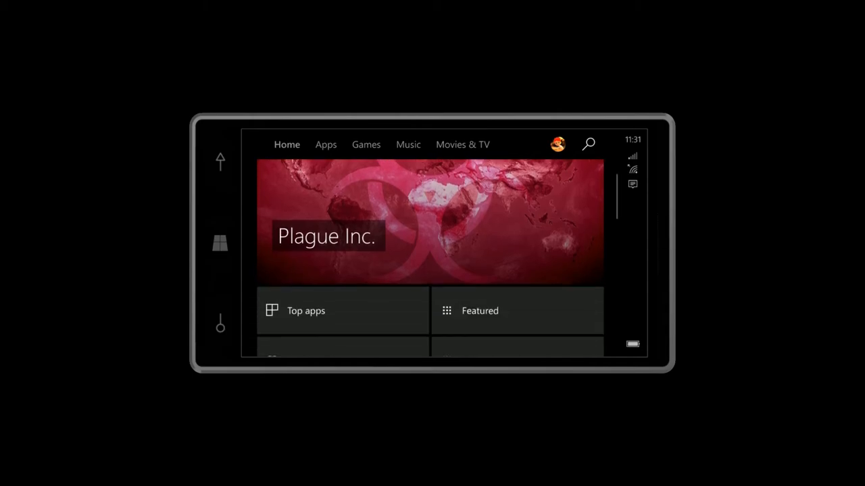
Browse Picks for you and Red Stripe Deals, then switch to Games.
scroll(down, 3)
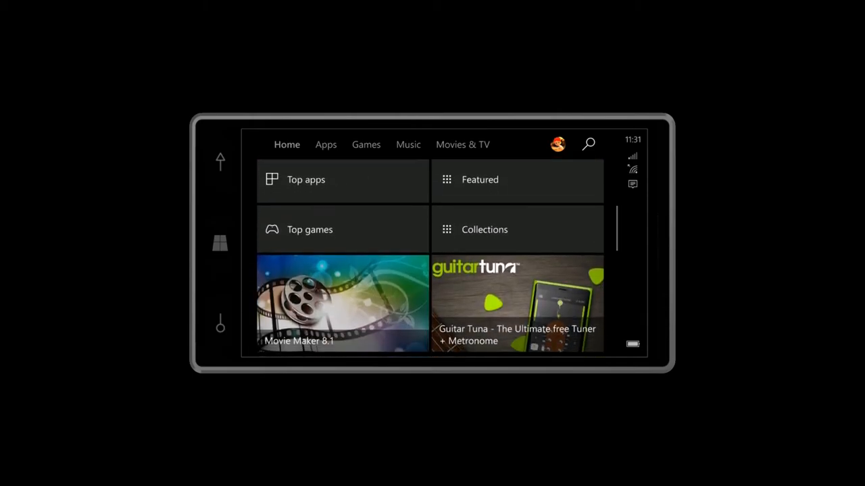
scroll(down, 3)
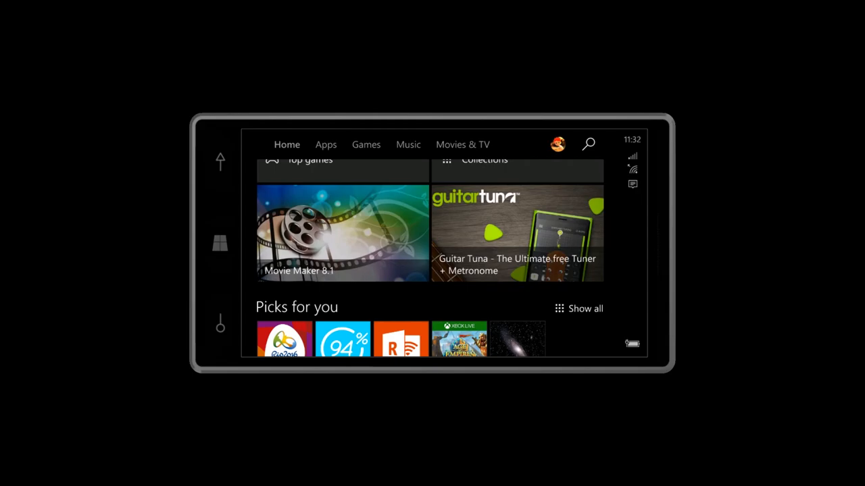
scroll(down, 3)
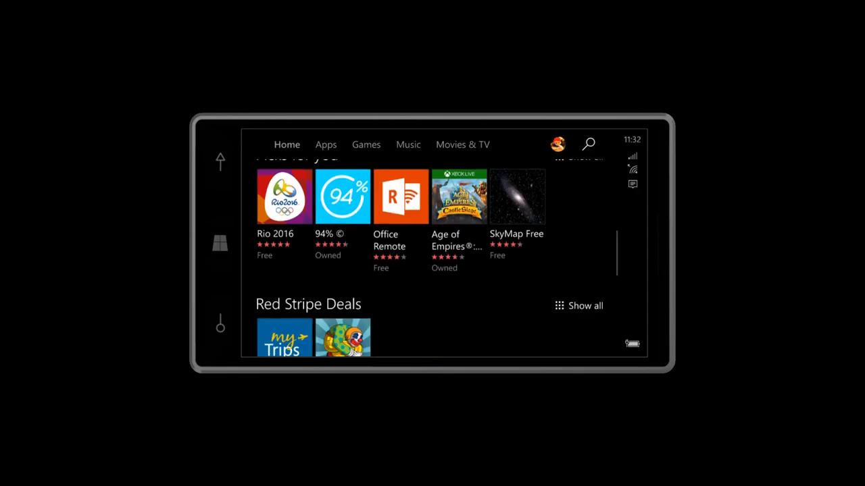
scroll(up, 3)
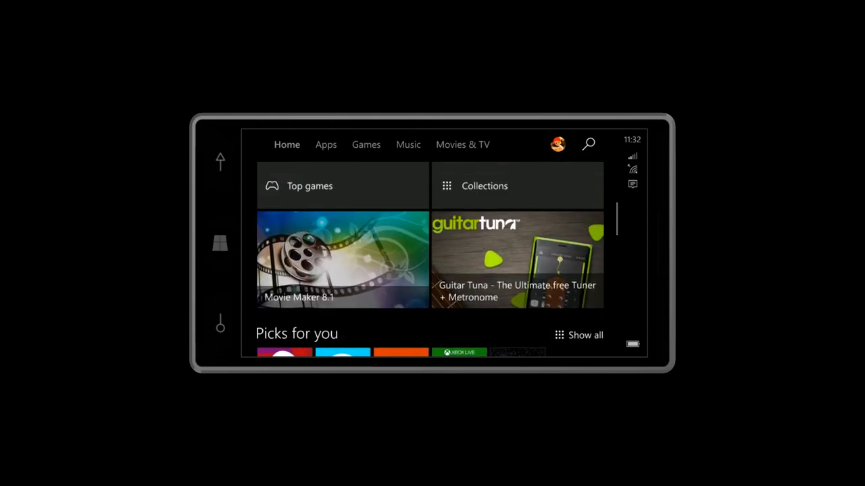
click(365, 144)
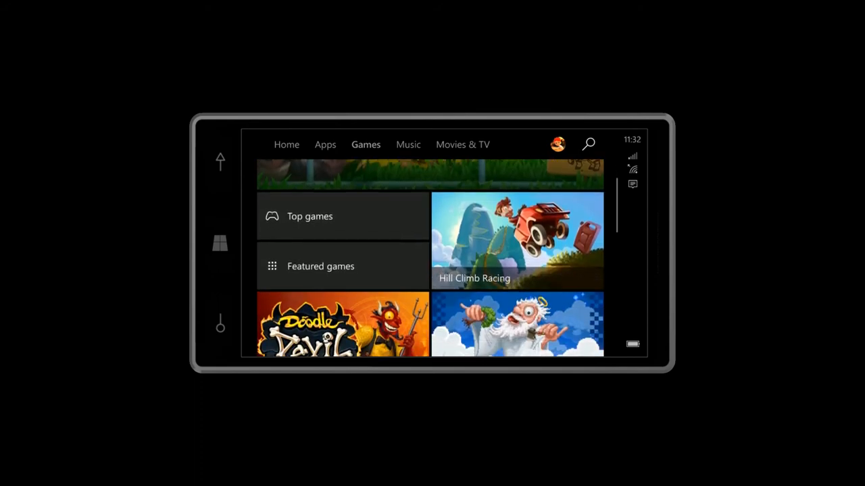
Scroll down the Games page past Top games, Featured games and banners.
scroll(down, 3)
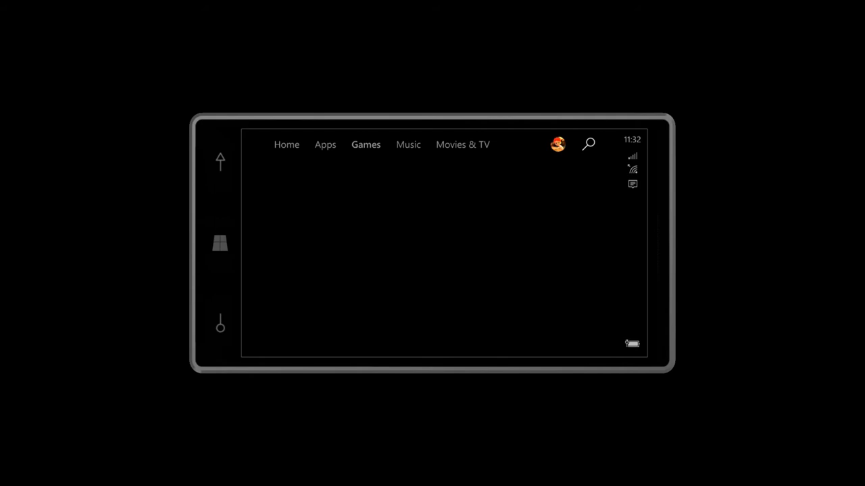
Browse the account menu options, then scroll Hill Climb Racing down to Screenshots.
click(557, 144)
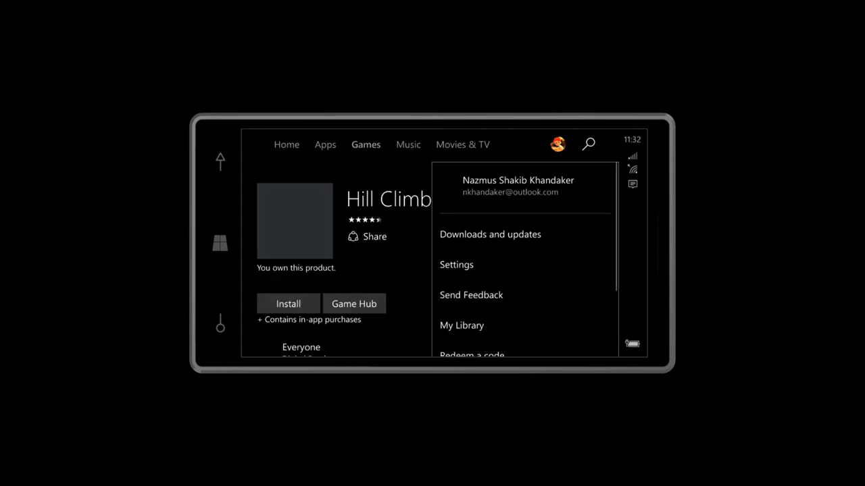
scroll(down, 3)
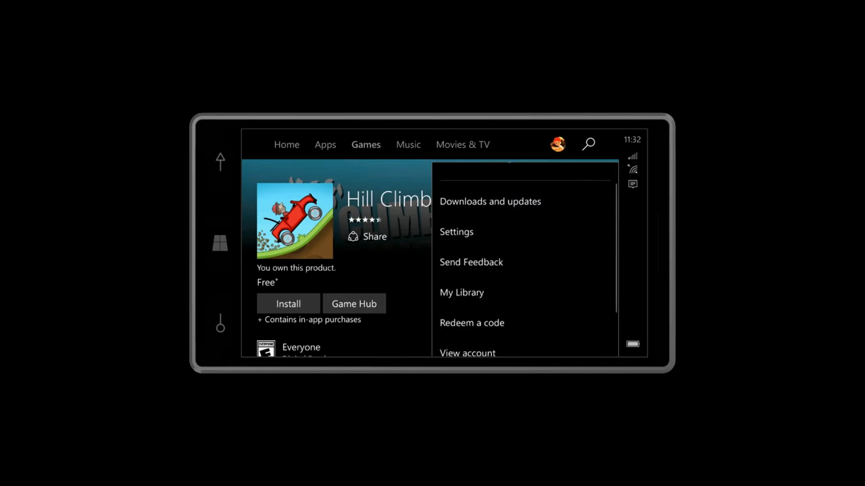
scroll(down, 3)
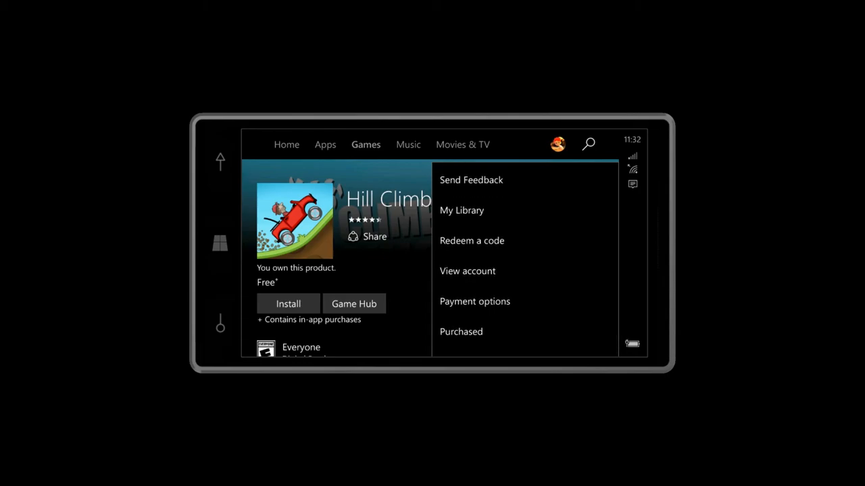
scroll(up, 3)
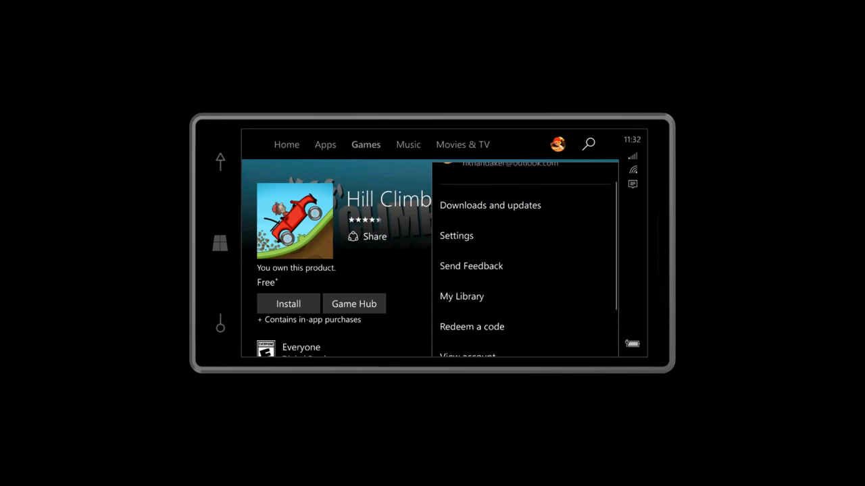
scroll(down, 3)
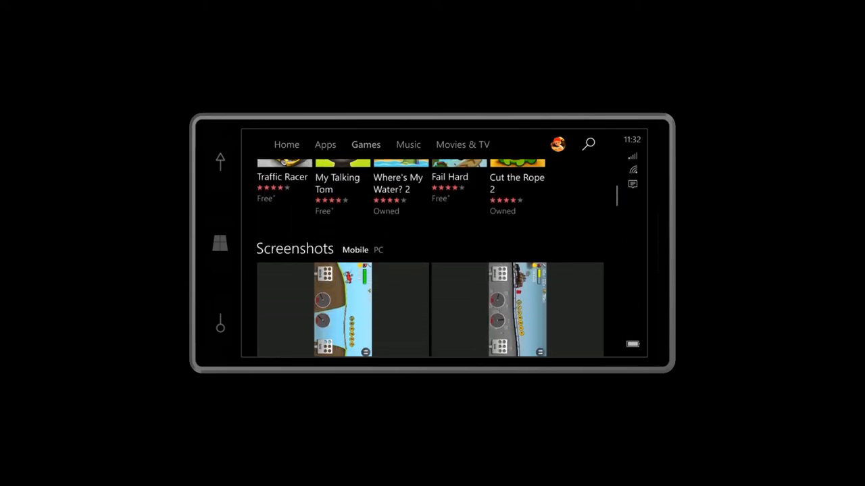
scroll(down, 3)
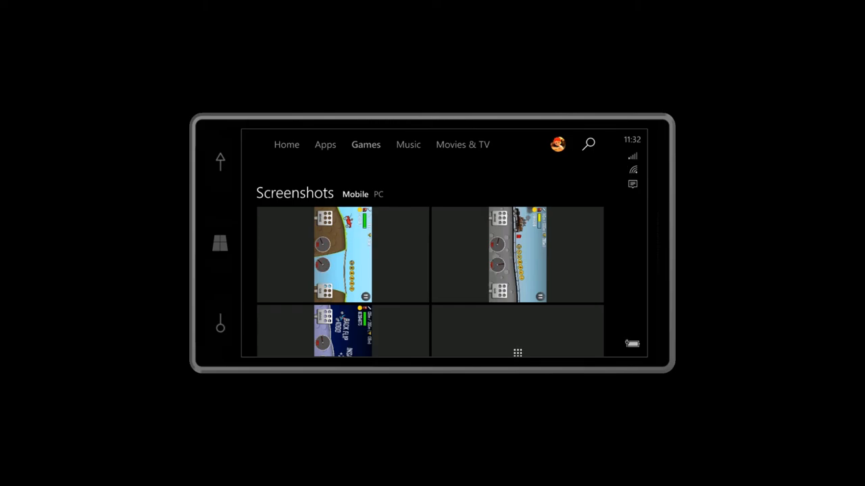
click(377, 194)
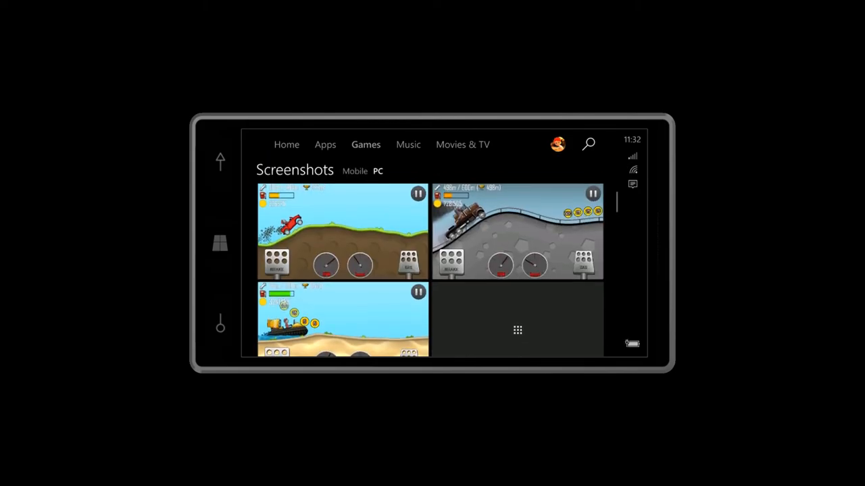
scroll(down, 3)
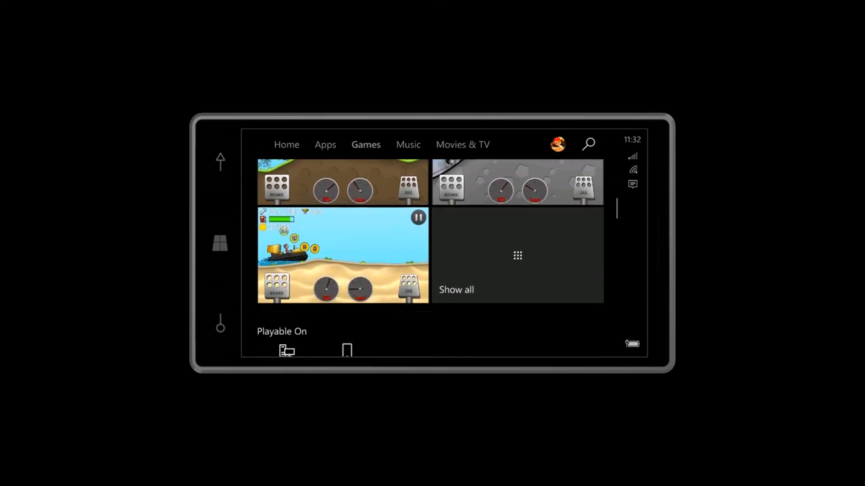
scroll(down, 3)
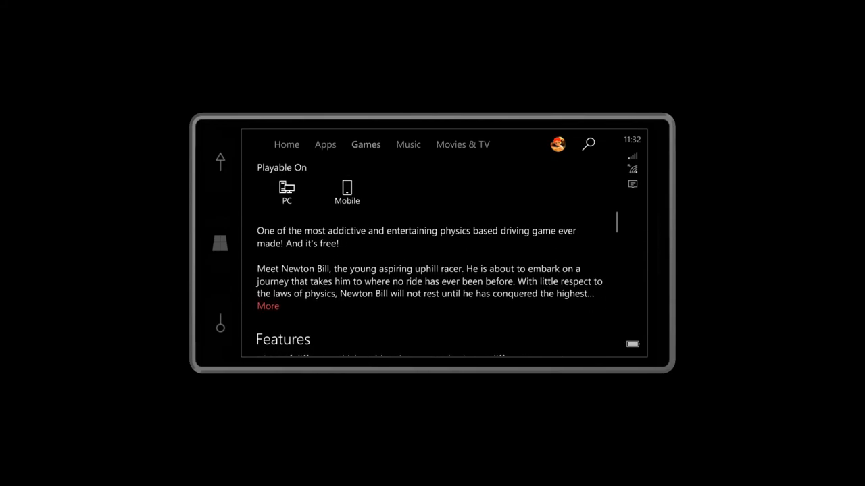
scroll(down, 3)
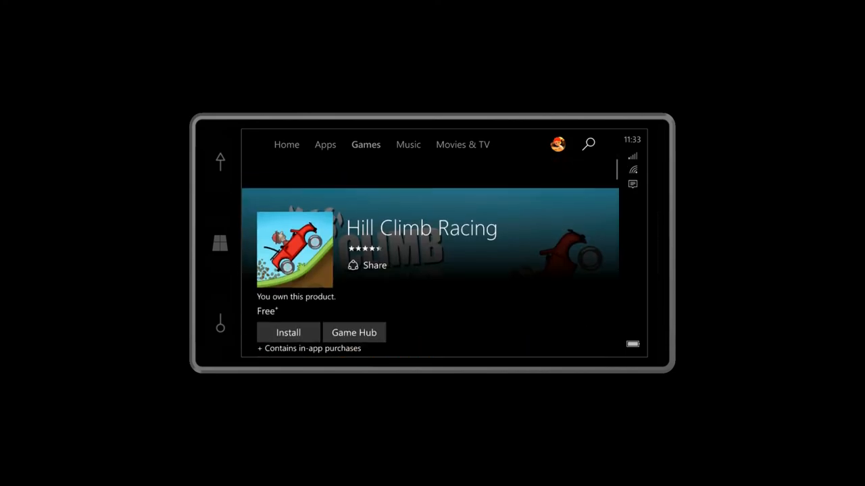
Reopen the account menu and scroll its options down to Purchased.
click(557, 144)
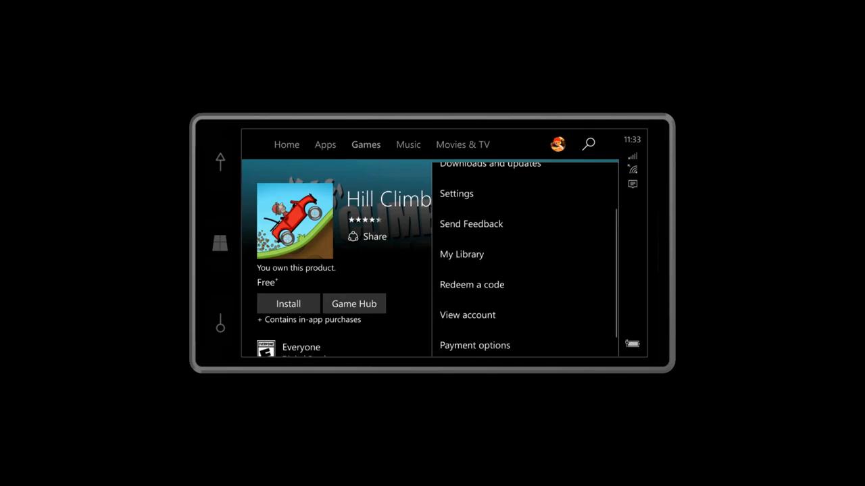
scroll(down, 3)
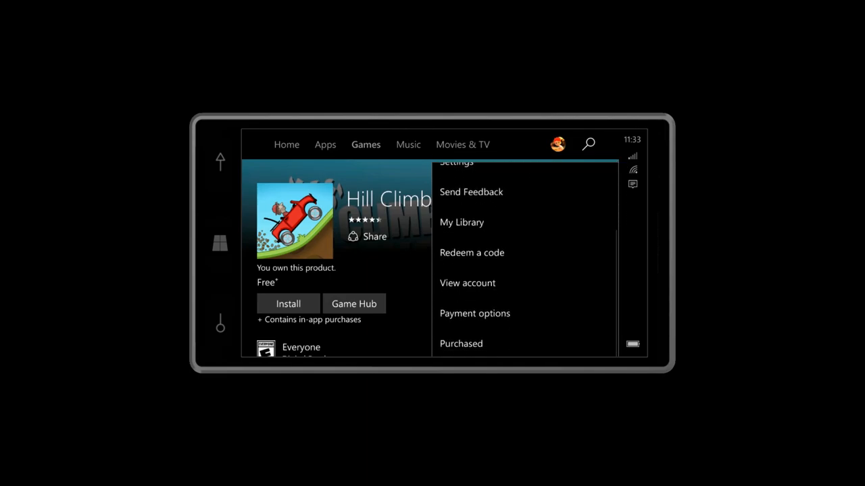
mouse_move(471, 252)
text(TRY)
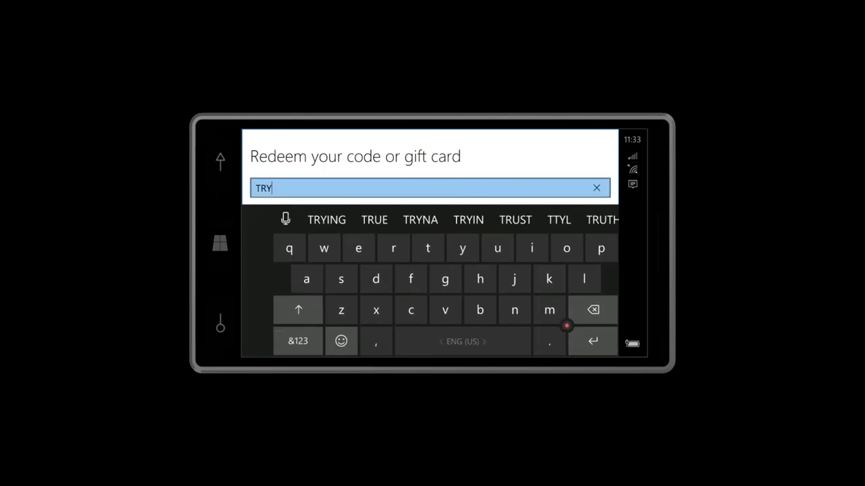
Edit the test code with 'IT', a suggestion and a space, then submit it.
click(593, 310)
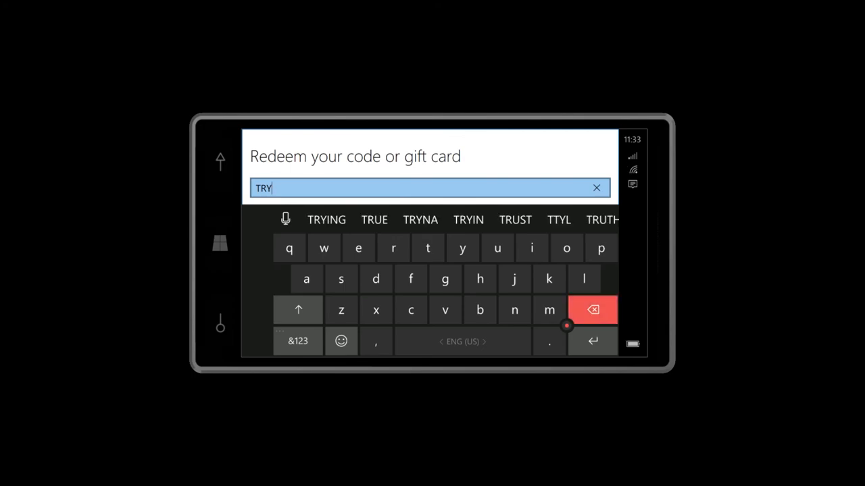
click(358, 248)
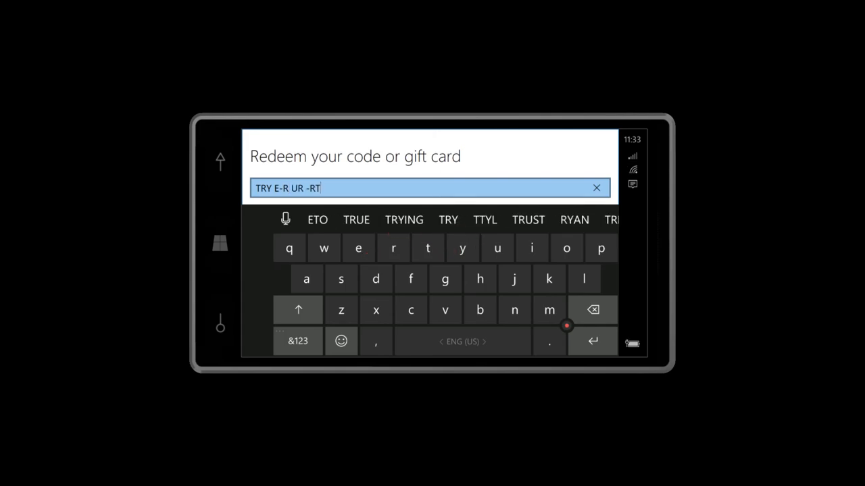
text(IT- THEY)
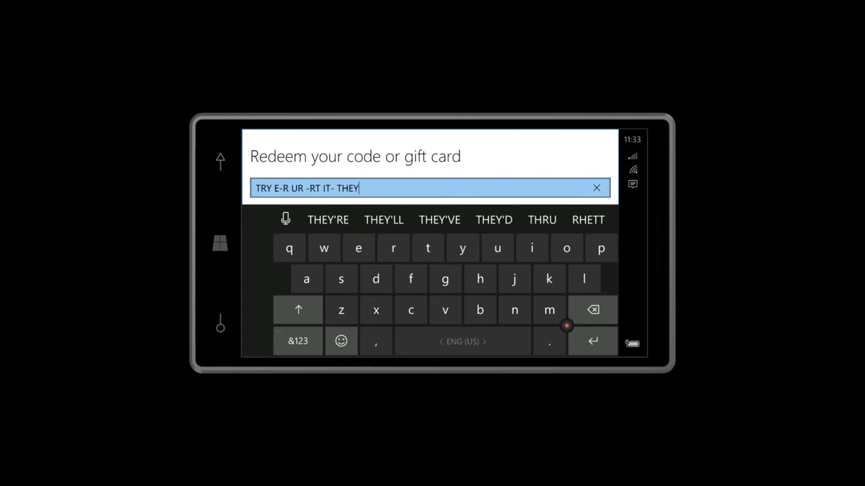
click(439, 220)
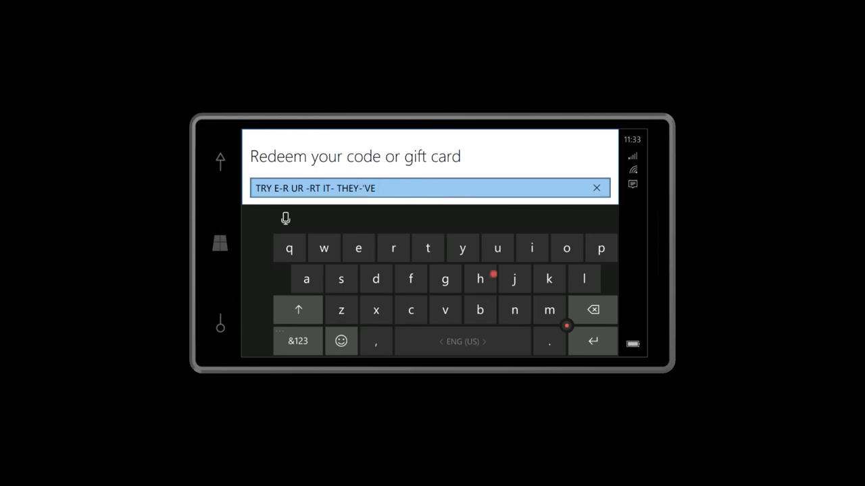
click(461, 341)
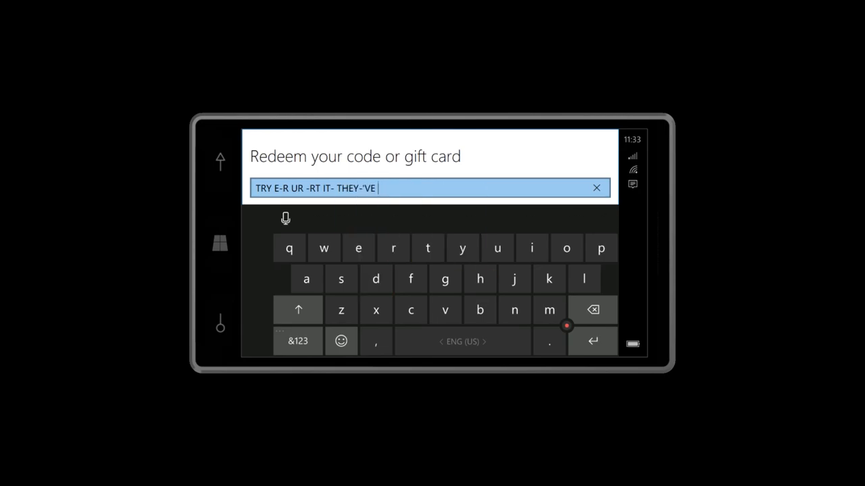
click(297, 340)
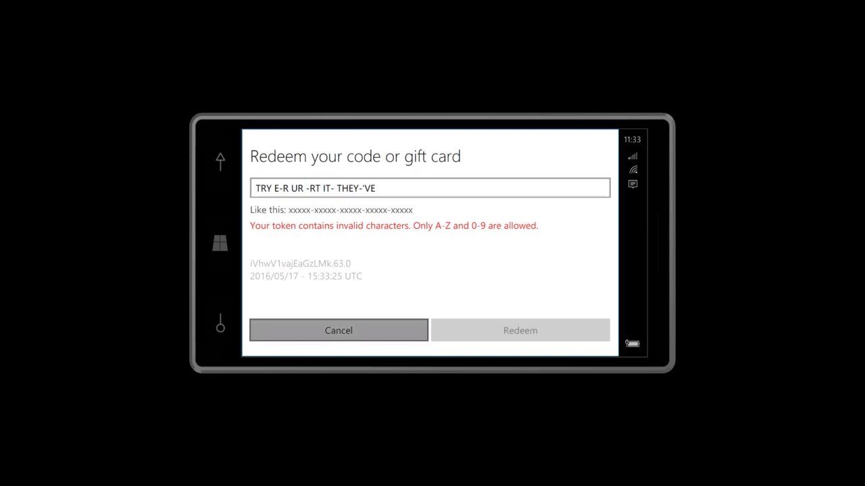
Cancel the redeem dialog and reopen the account menu.
click(338, 330)
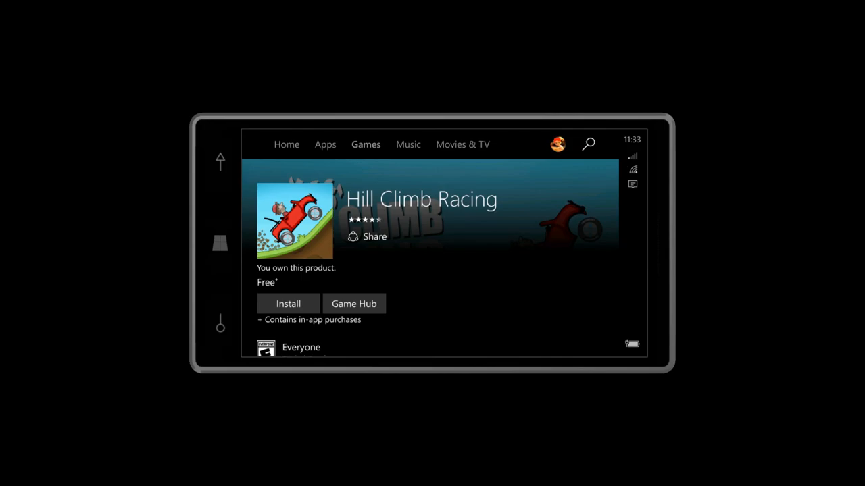
click(557, 144)
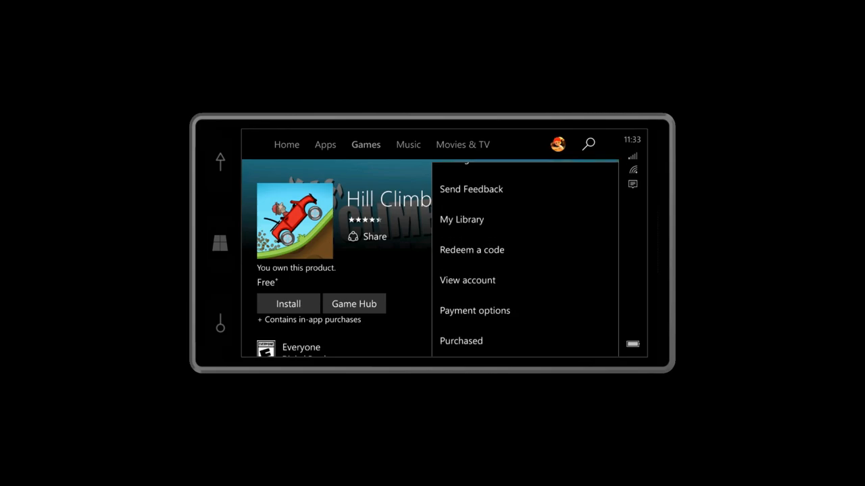